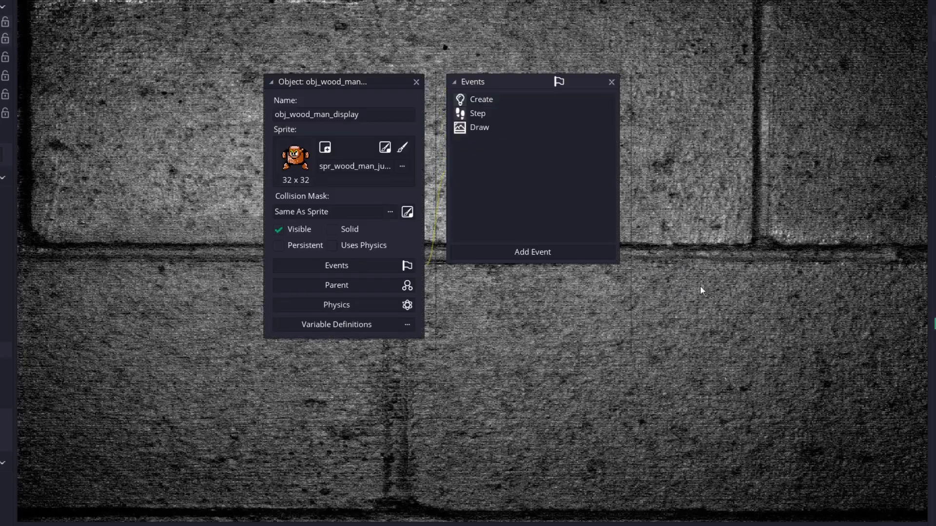
Step: Close obj_wood_man_display's editor and start a new object in the Wood Man group
left_click_drag(334, 82, 232, 93)
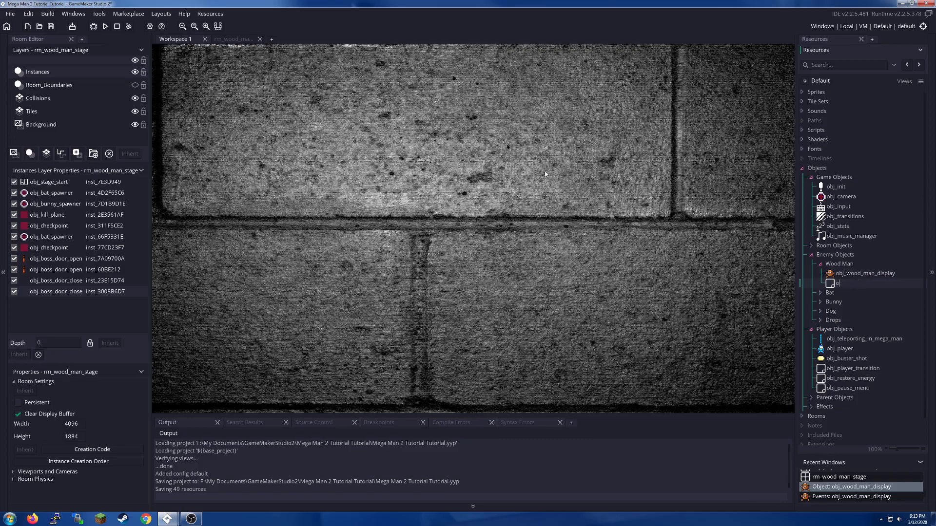
Step: Name obj_wood_man_spawner and obj_wood_man, giving them spr_camera and spr_wood_man_idle sprites
type("bj_wood_man_spawner")
type("obj_wood_man")
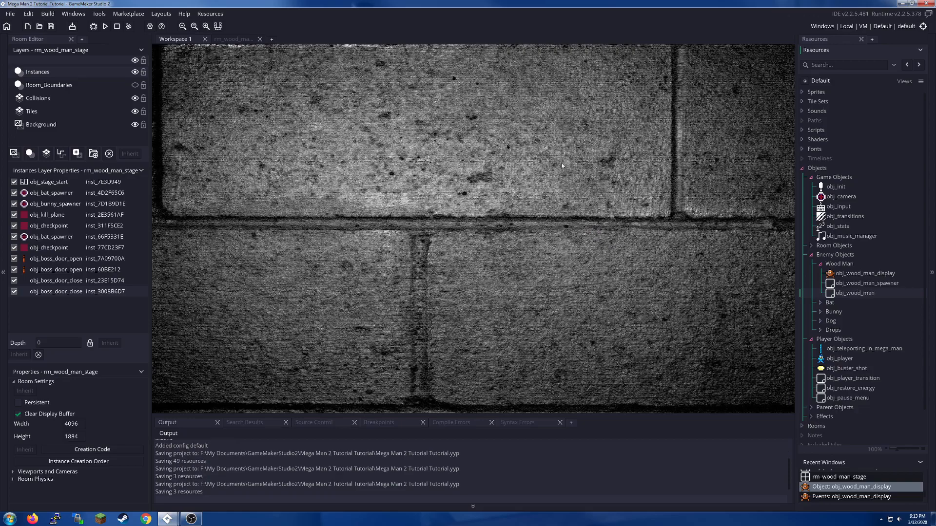
double_click(865, 283)
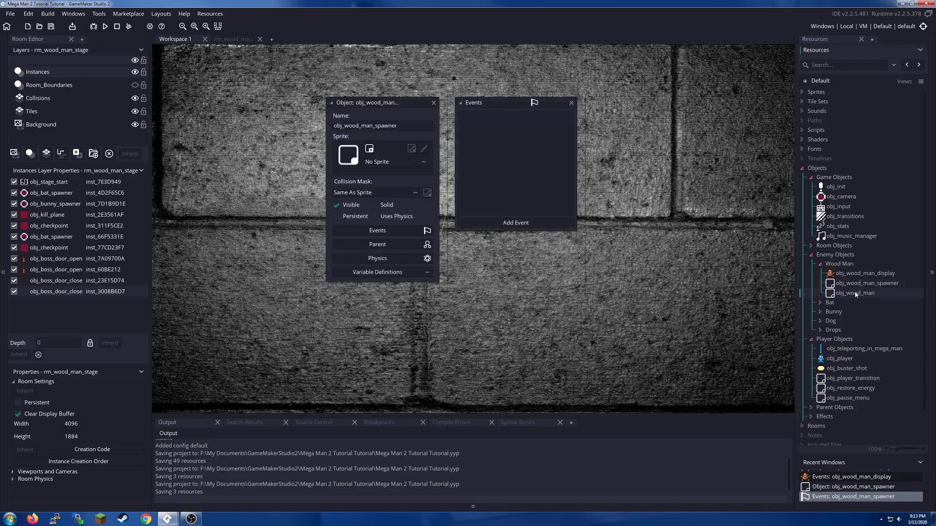
double_click(854, 293)
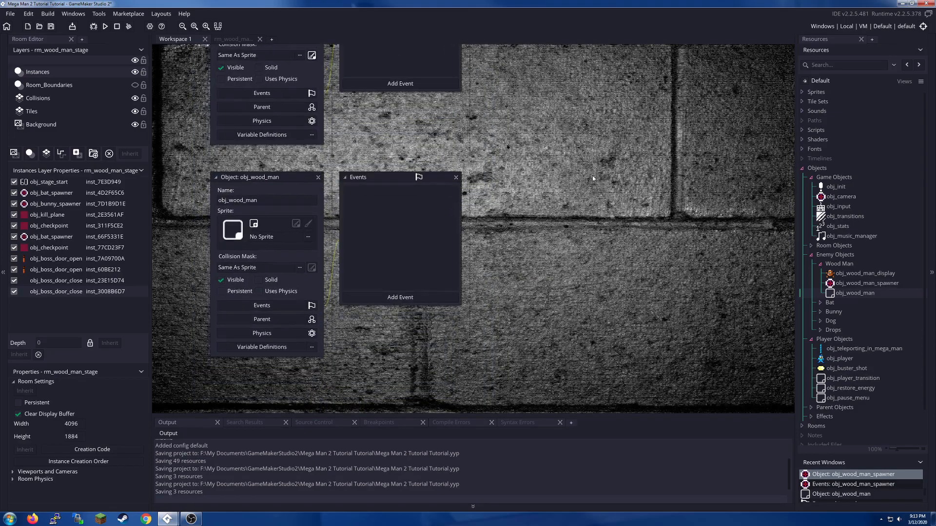
left_click(253, 227)
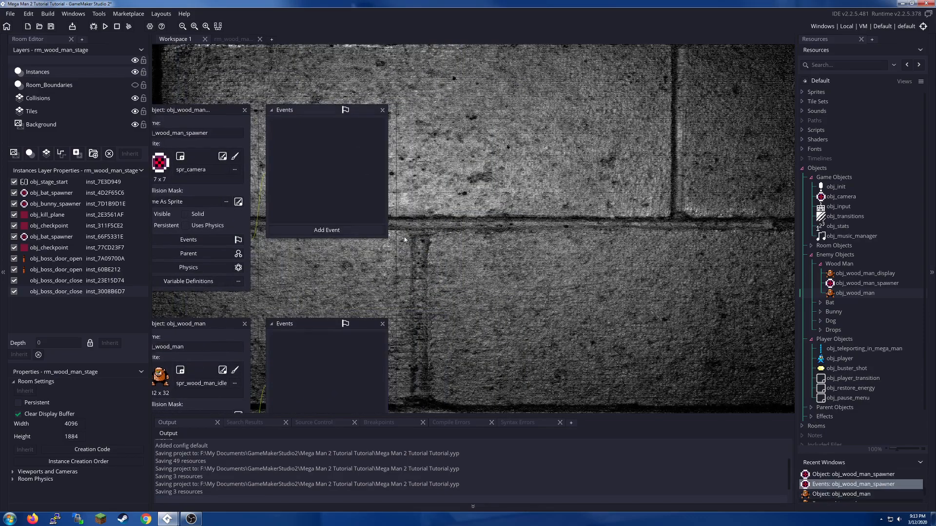
Step: Add a Create event to the spawner with instance_ = noone;
left_click(326, 230)
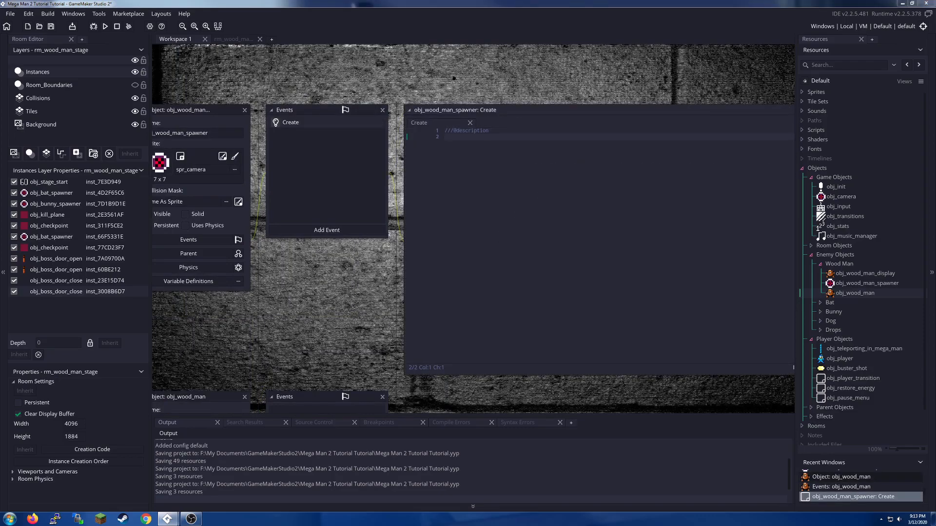
type("instance_ =")
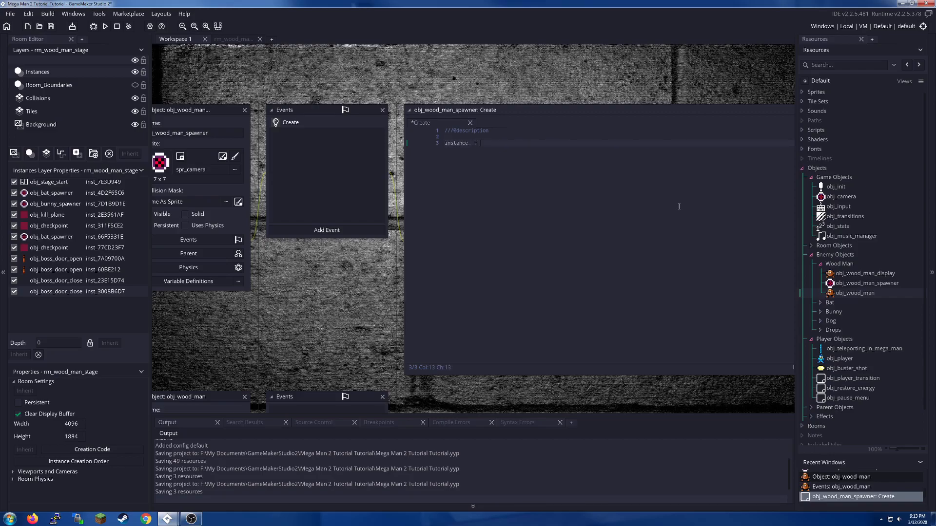
type("noone;")
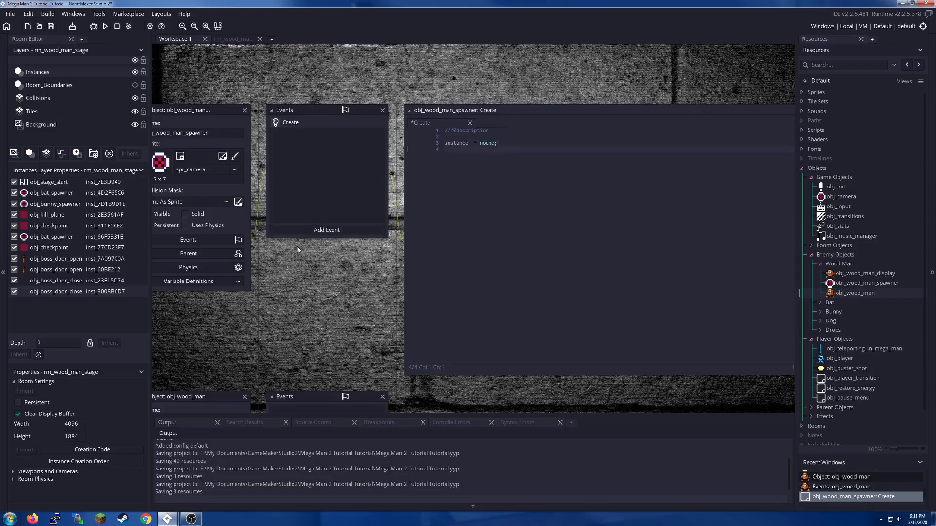
Step: Add a Step event that spawns obj_wood_man_intro when the spawner is in camera view
left_click(326, 230)
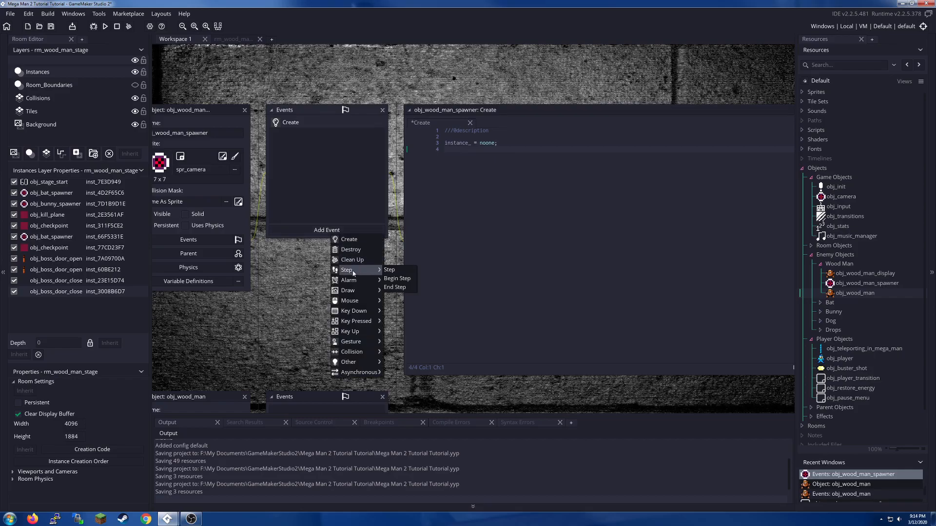
left_click(388, 269)
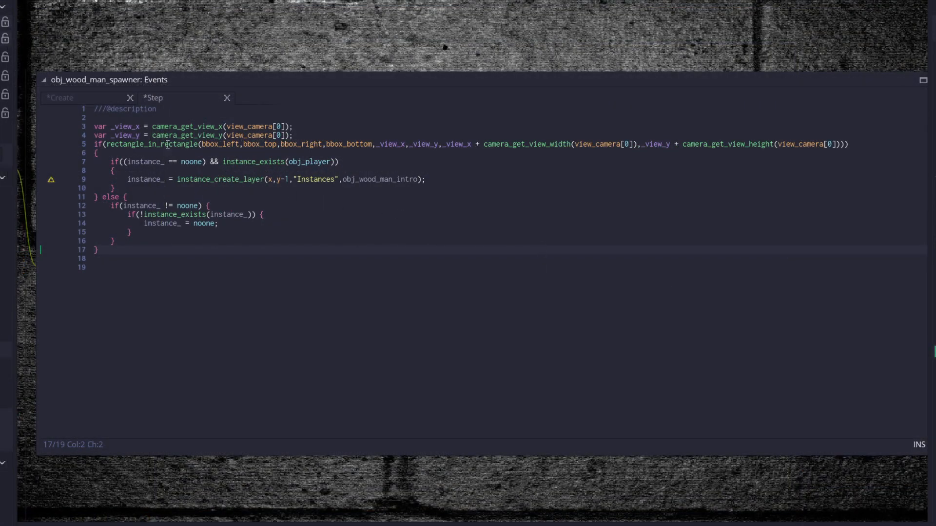
left_click(293, 162)
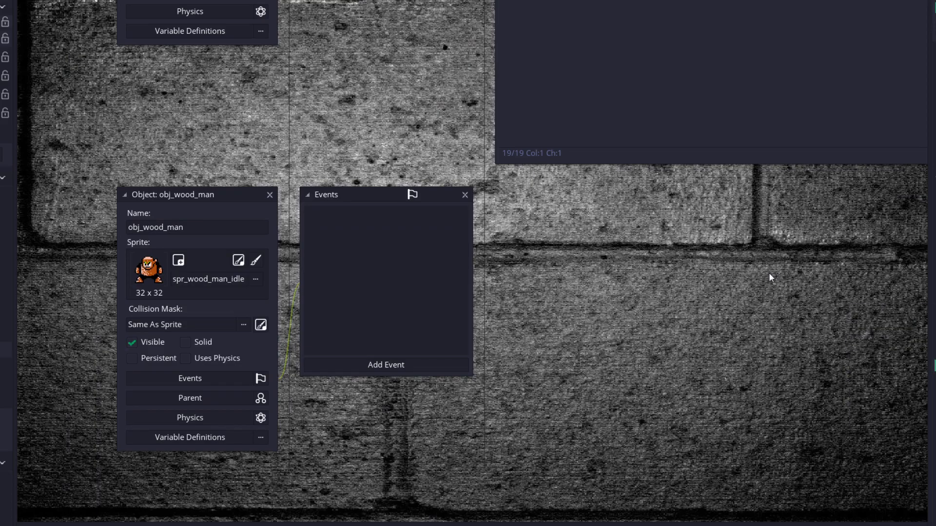
mouse_move(776, 278)
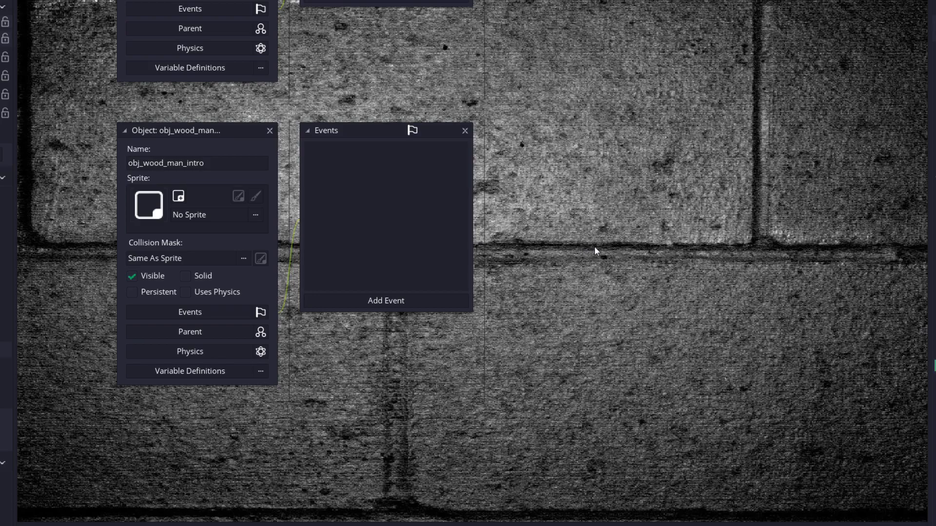
mouse_move(438, 266)
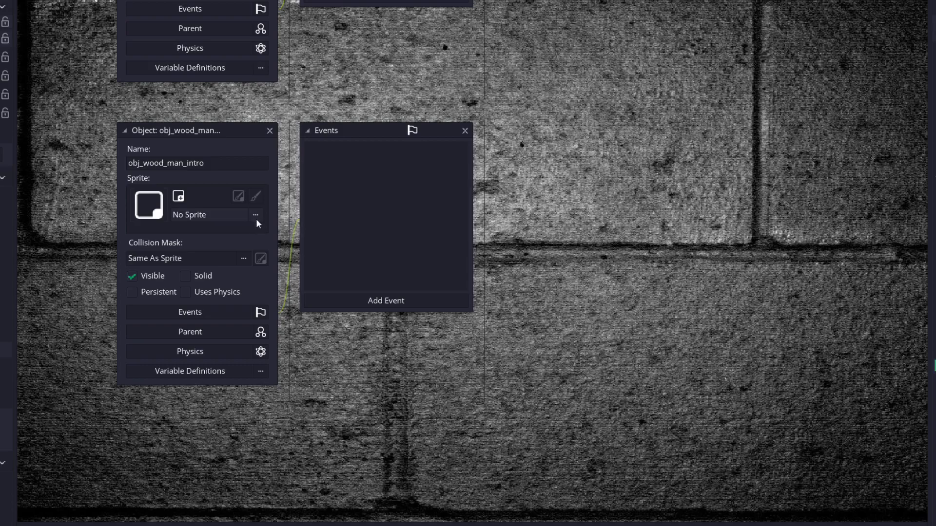
Step: Give obj_wood_man_intro the Wood Man jump sprite and an empty Create event
left_click(255, 215)
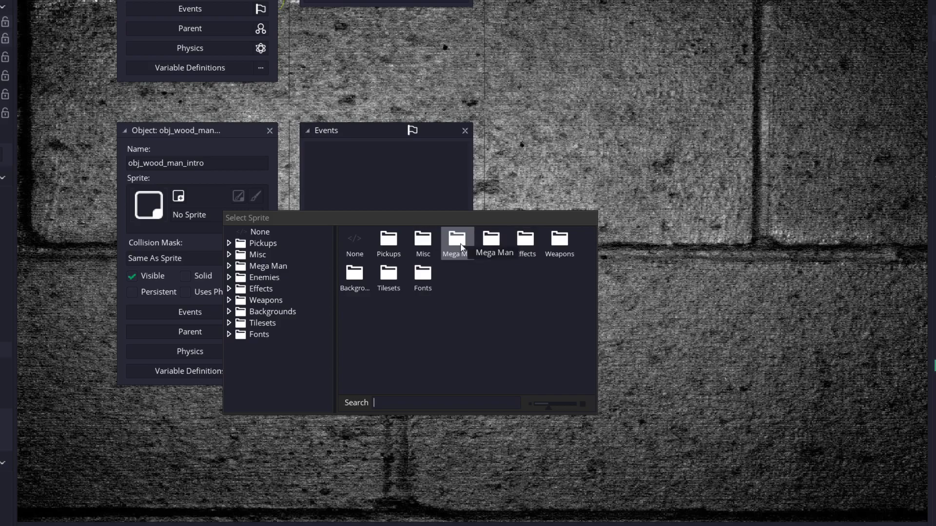
left_click(263, 277)
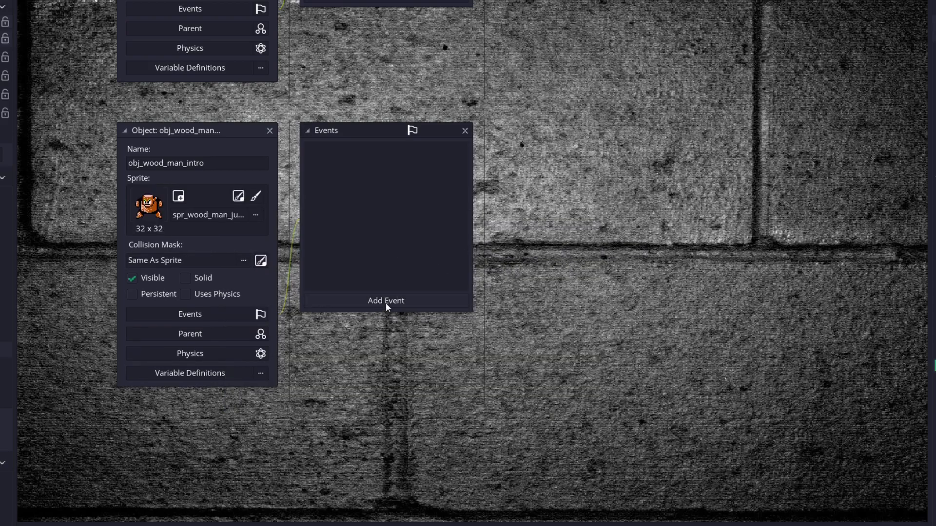
left_click(385, 301)
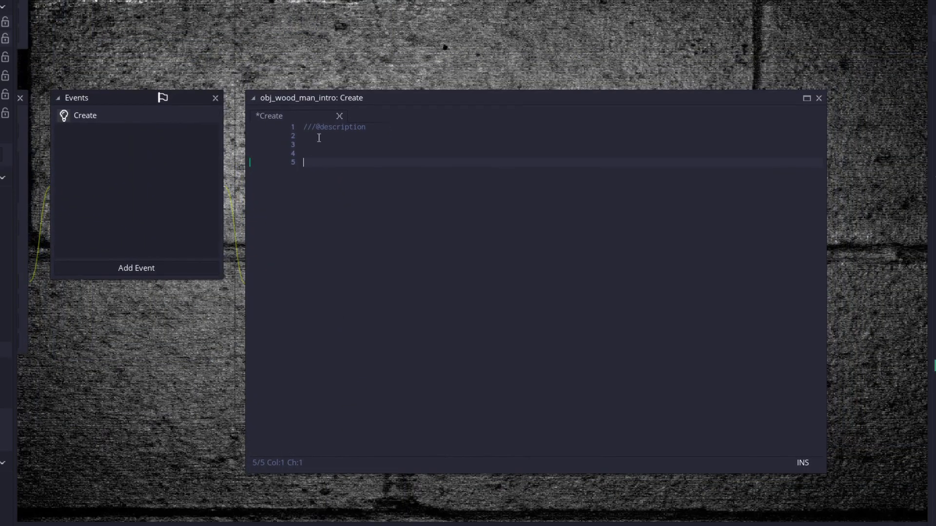
Step: Begin obj_wood_man_intro's Create code and preview the mus_boss_battle music
left_click(478, 144)
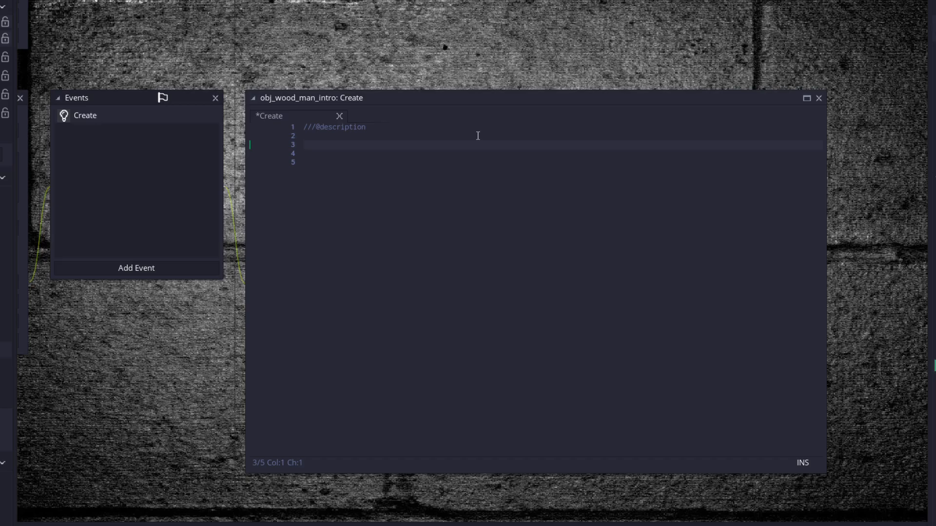
mouse_move(556, 198)
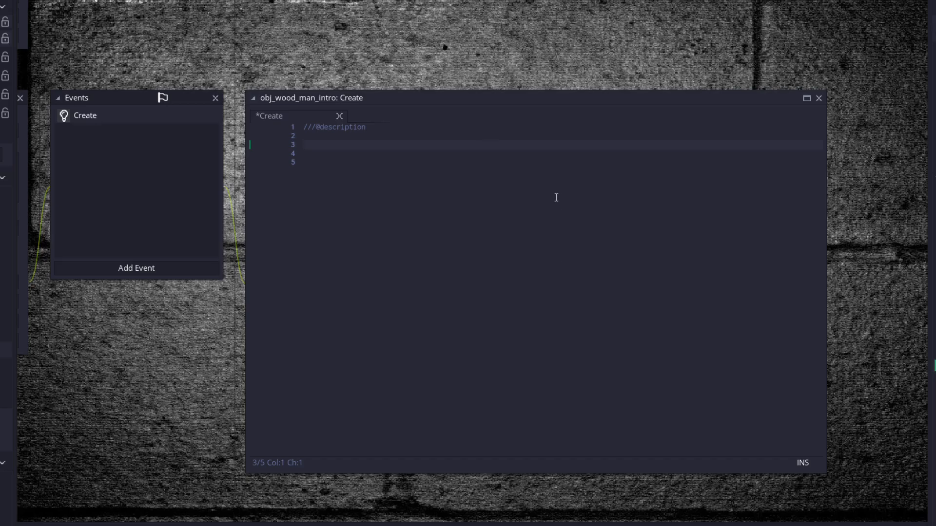
mouse_move(372, 147)
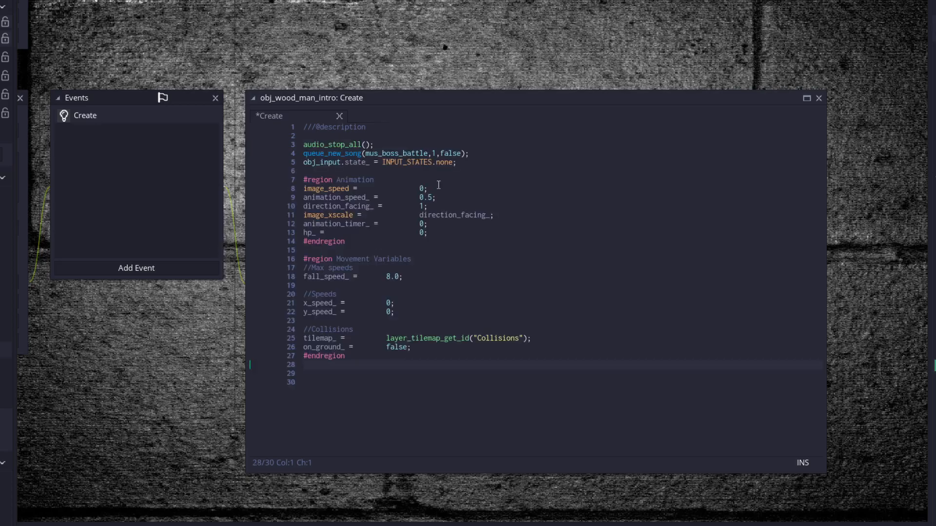
left_click(374, 144)
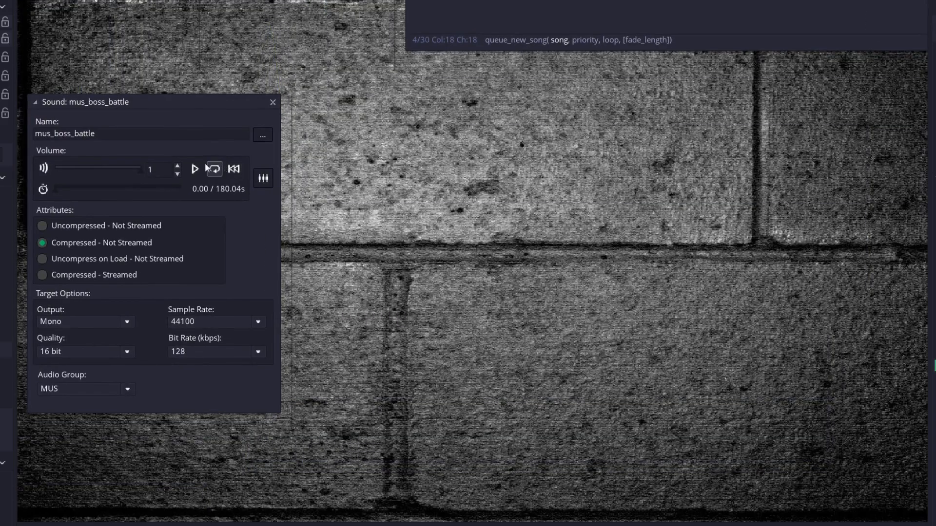
left_click(195, 168)
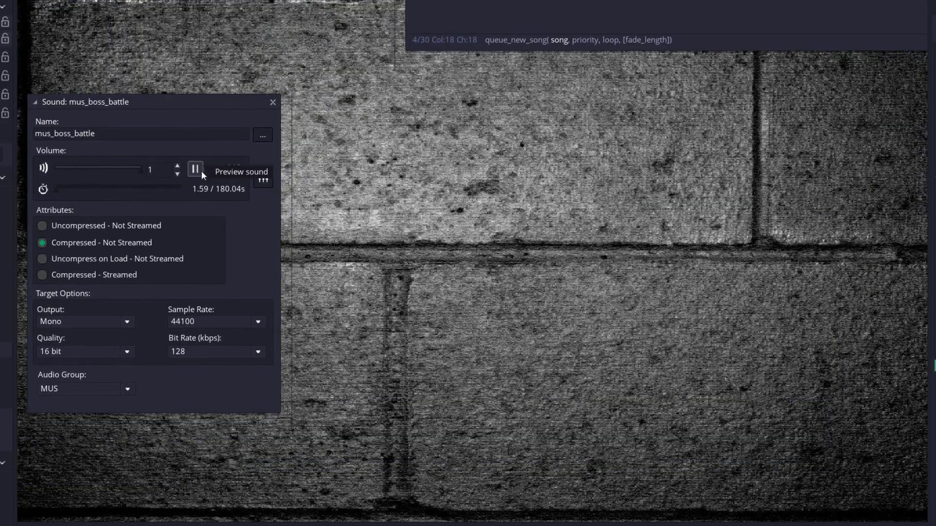
left_click(195, 169)
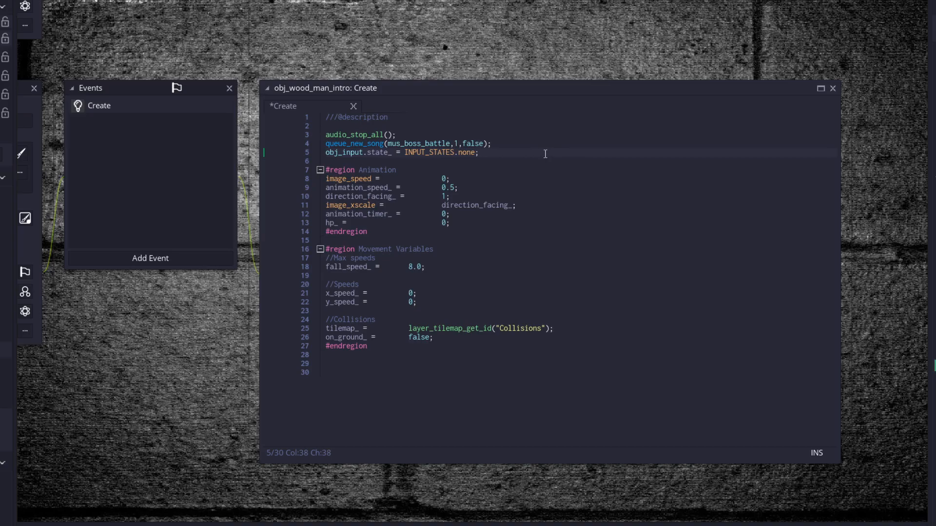
Step: Write audio_stop_all, queue_new_song and the Animation and Movement variable regions in Create
left_click(473, 173)
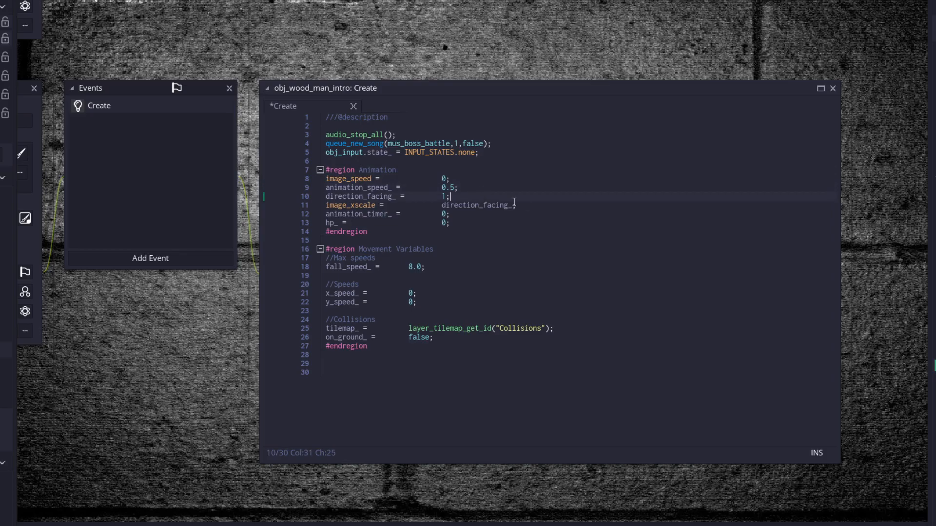
left_click(515, 205)
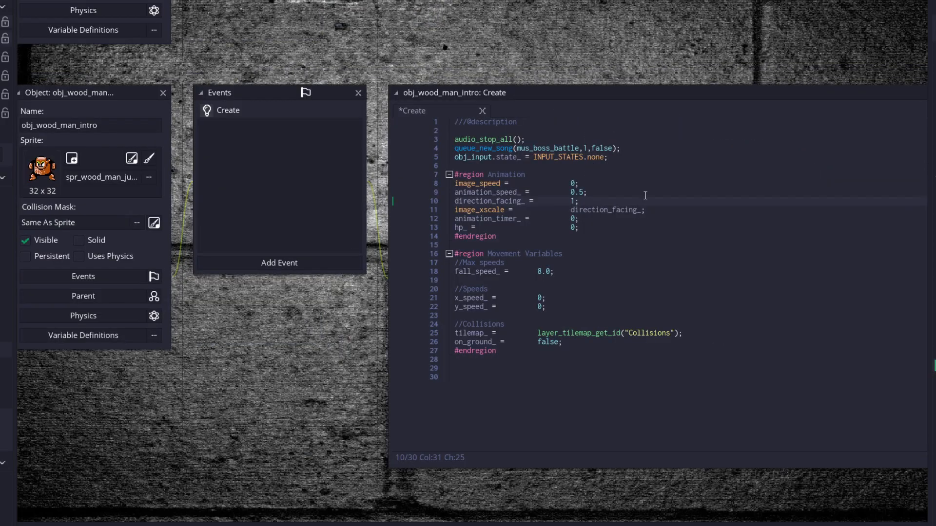
mouse_move(717, 194)
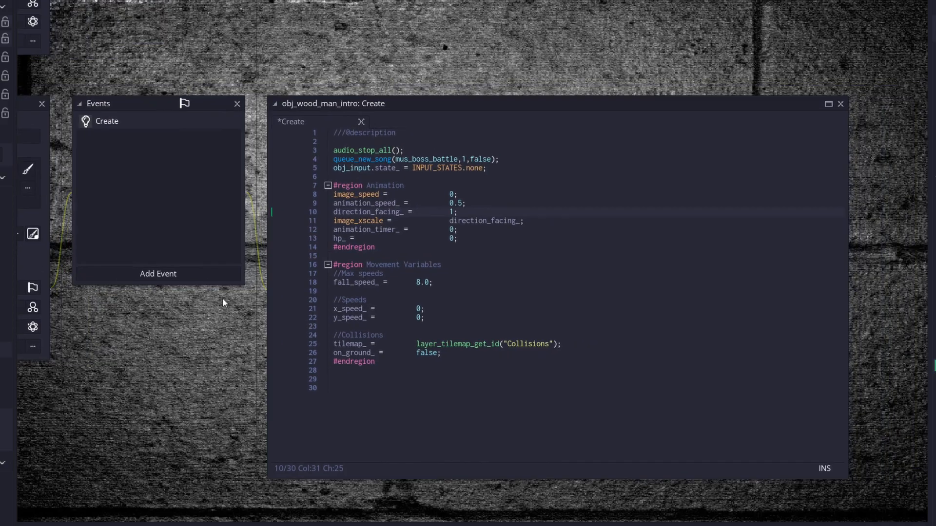
left_click(462, 221)
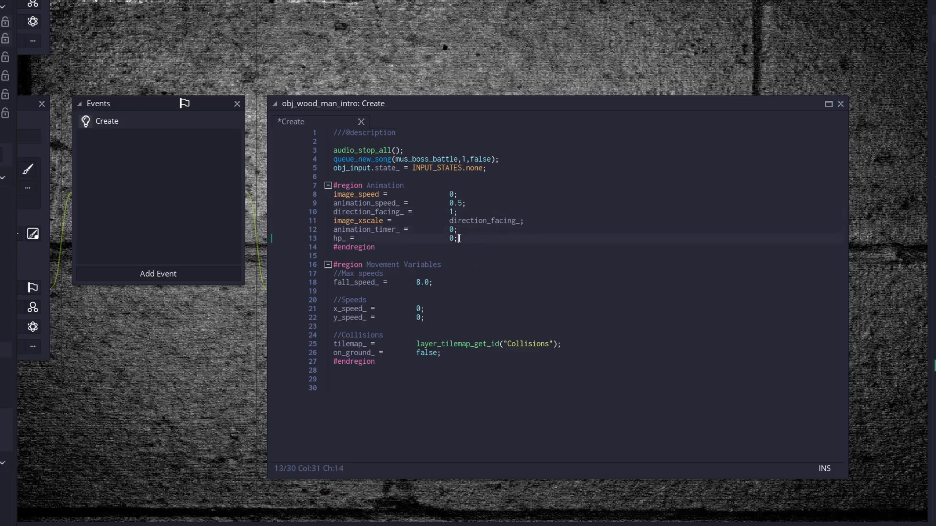
mouse_move(473, 239)
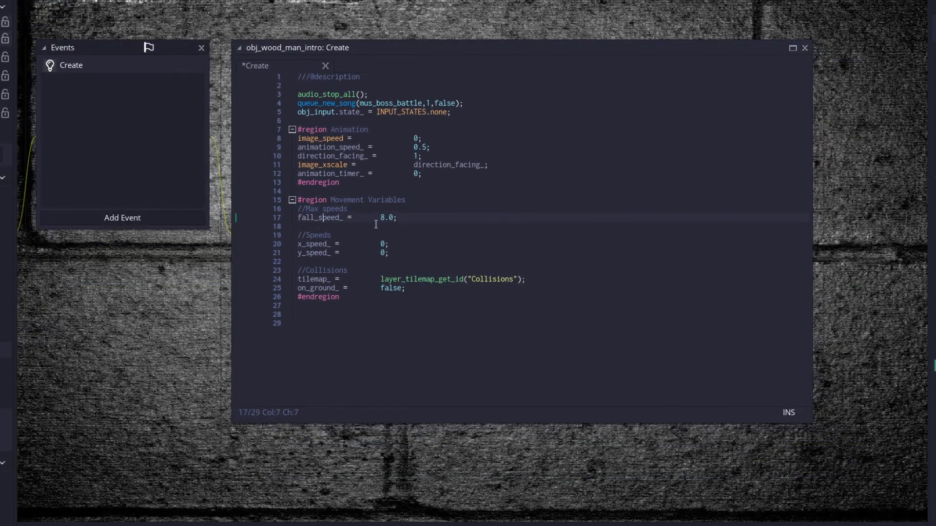
left_click(389, 243)
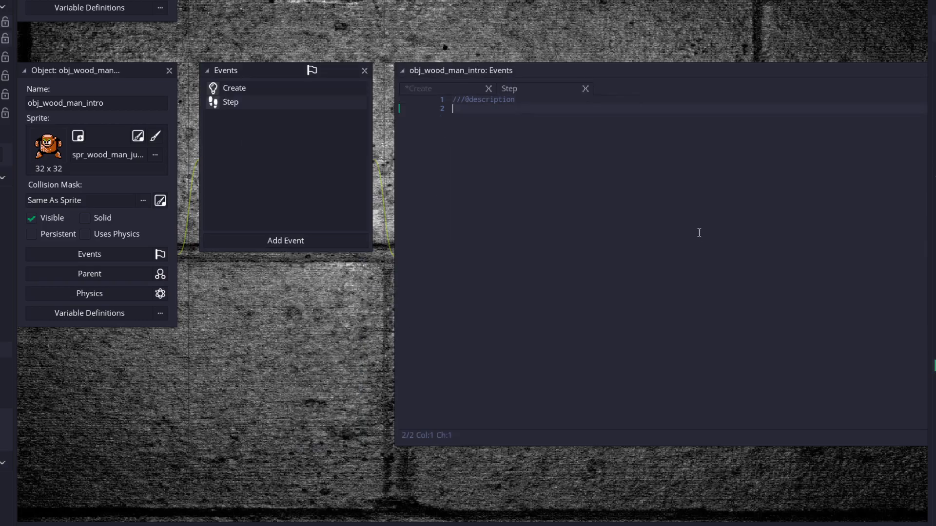
Step: Write Step code for gravity, move_with_tile_collisions, the crouch animation and HP refill
left_click(509, 88)
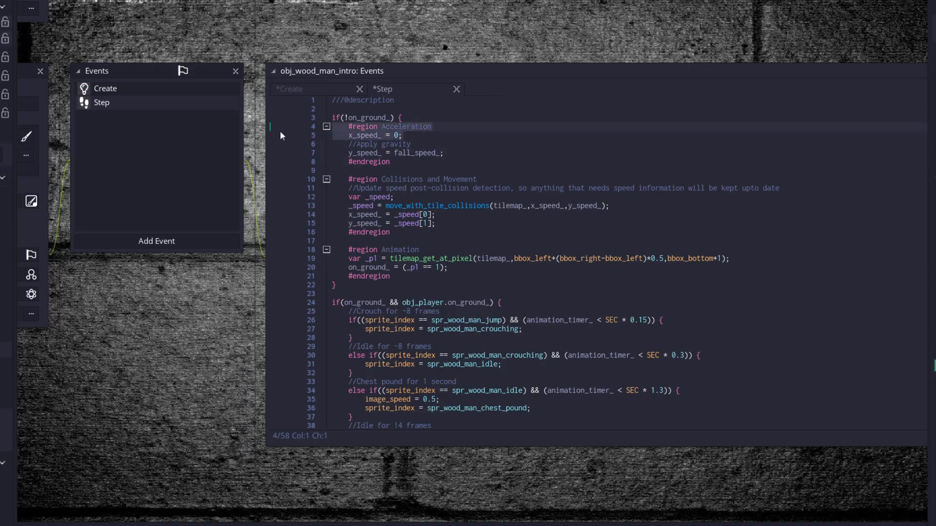
mouse_move(425, 134)
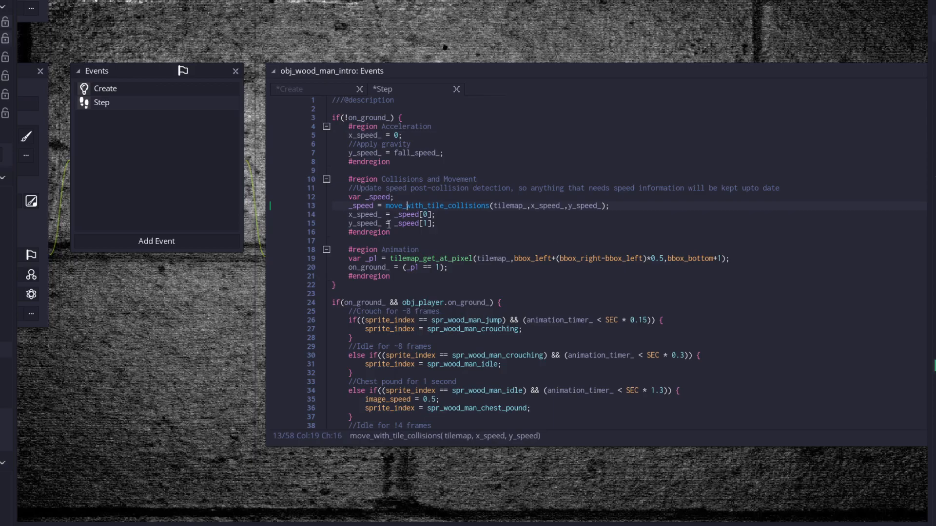
left_click(373, 135)
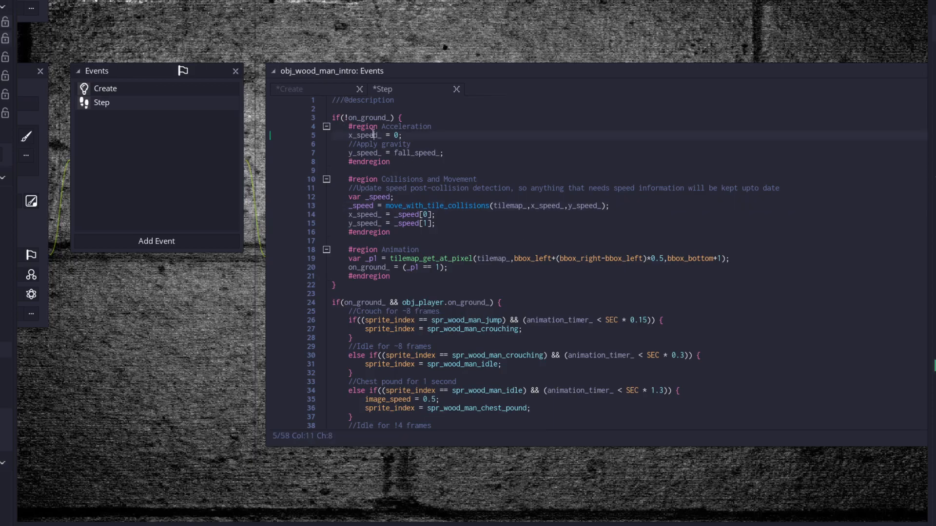
left_click(373, 153)
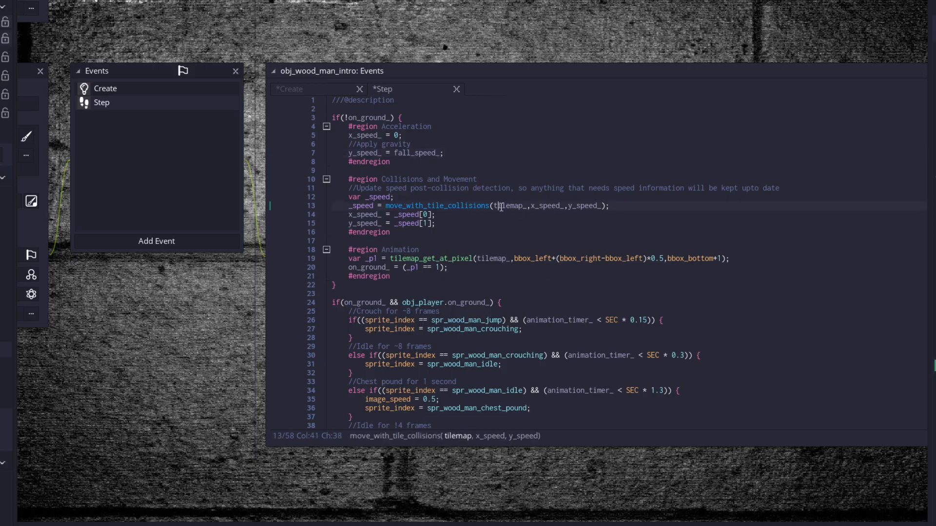
left_click(469, 205)
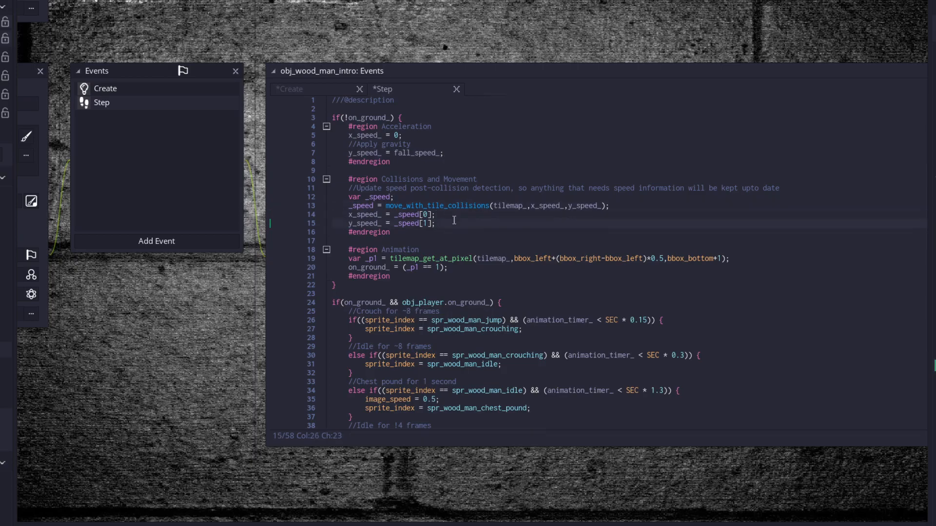
scroll("down", 3)
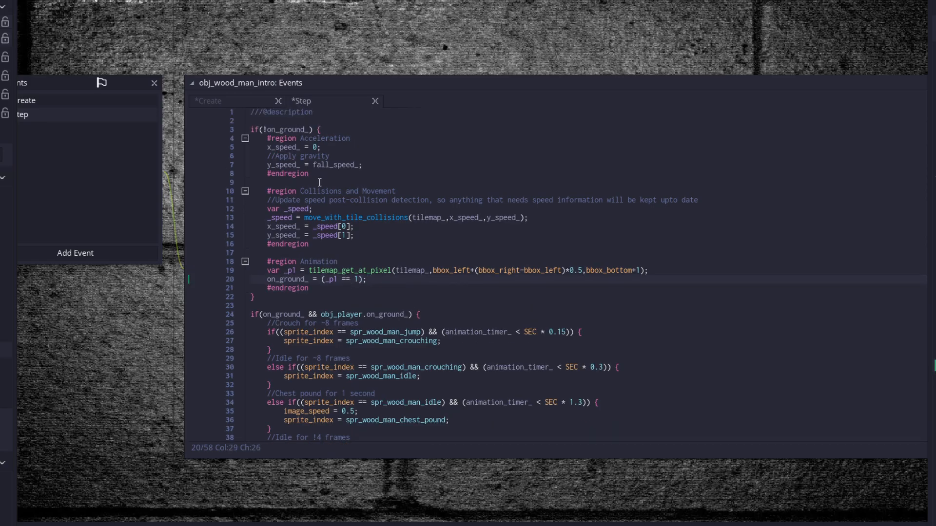
scroll("down", 3)
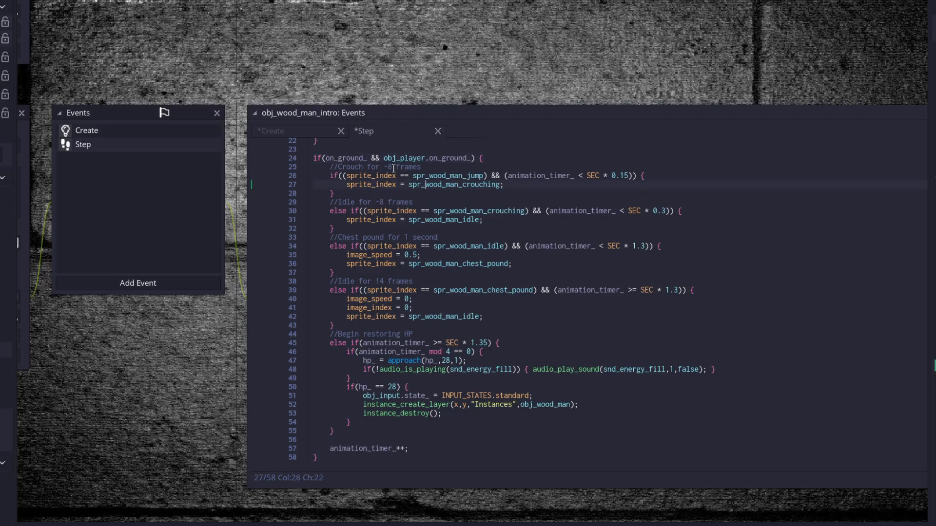
left_click(376, 167)
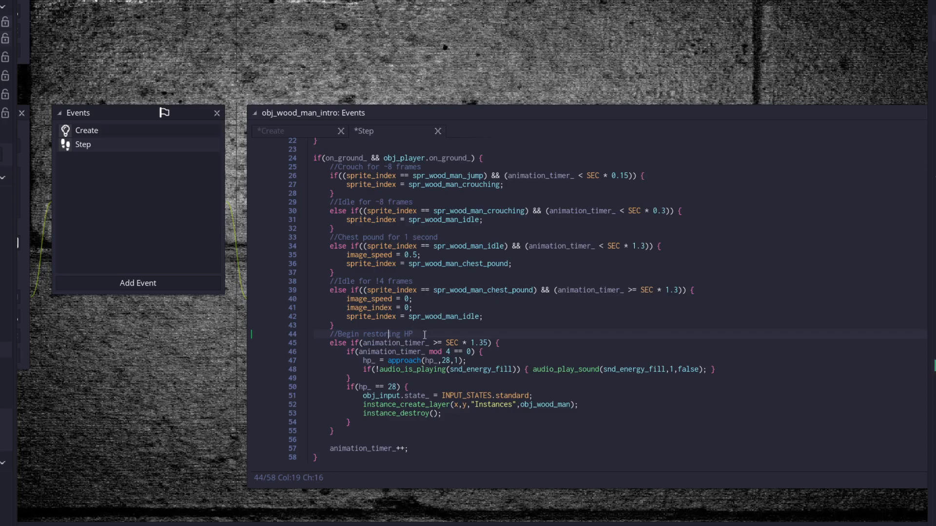
mouse_move(411, 324)
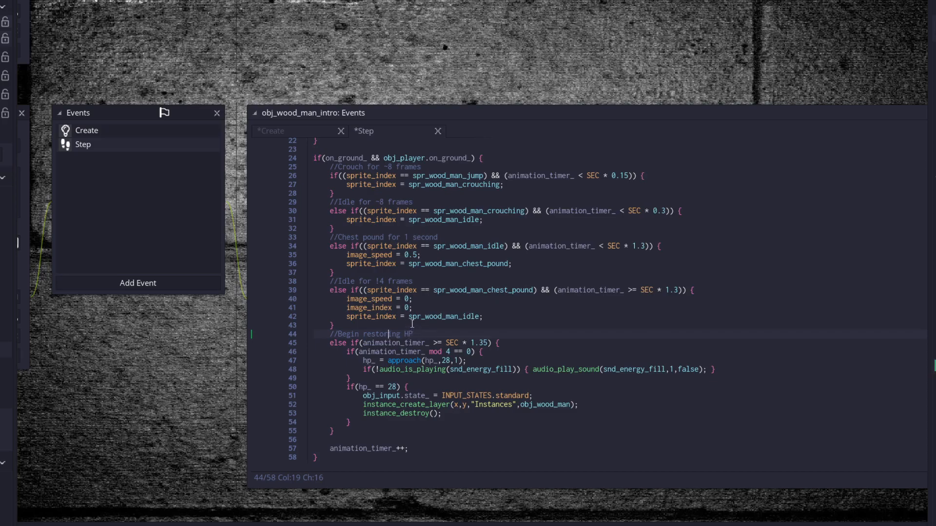
Step: Add hp_ = 0; under animation_timer_ in obj_wood_man_intro's Create event
left_click(271, 131)
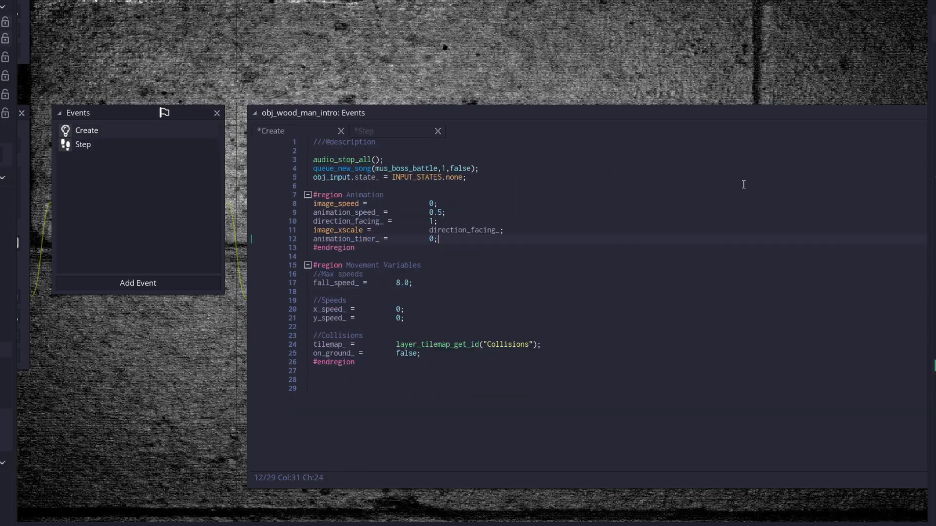
type("hp")
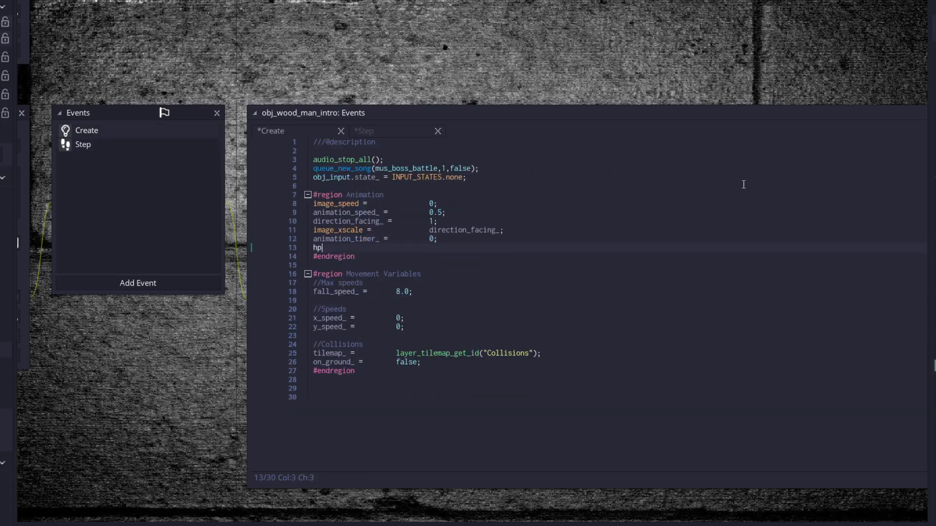
type("_ =                       0;")
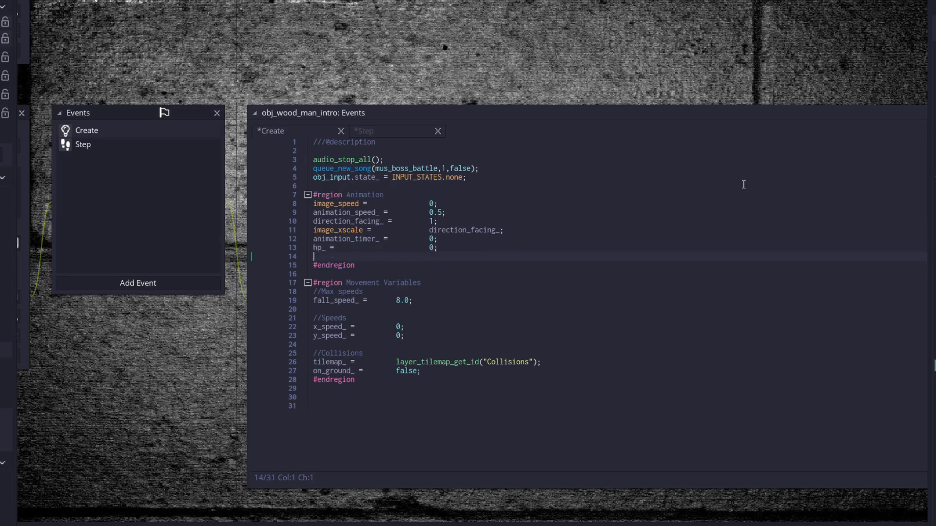
left_click(364, 131)
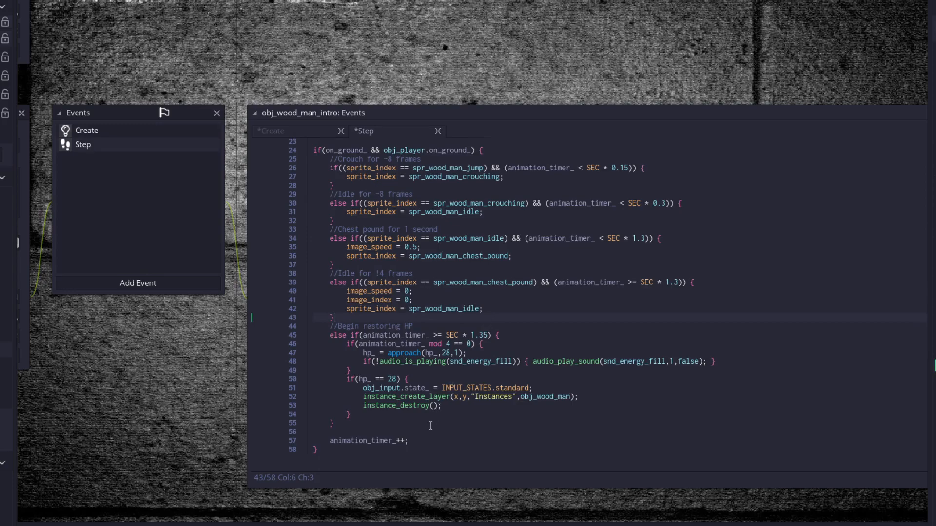
mouse_move(438, 406)
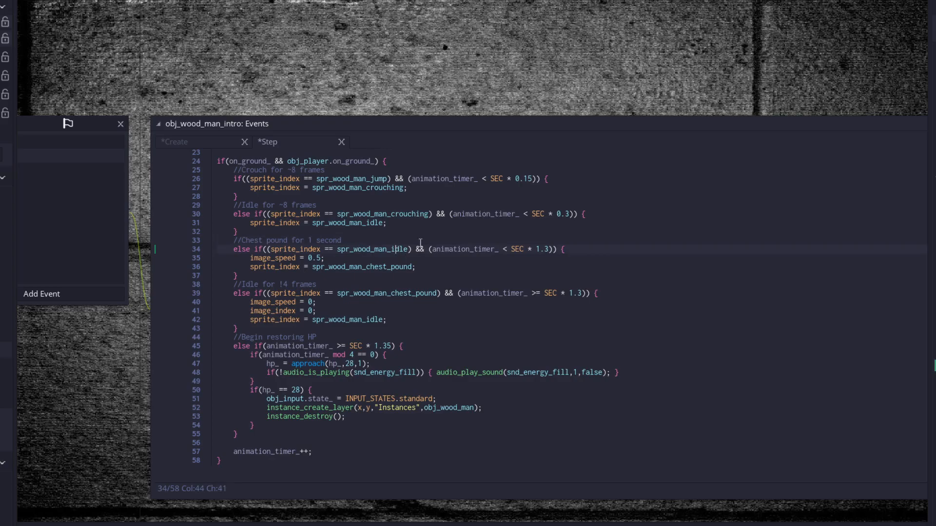
mouse_move(522, 245)
type("1")
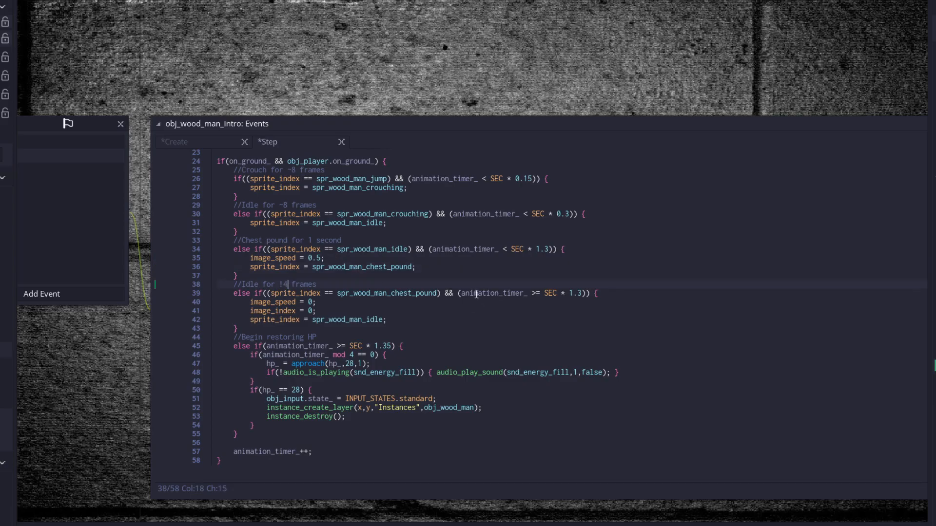
Step: Code the crouch, idle and chest-pound sprite sequence with its 1.3 second timing
left_click(373, 293)
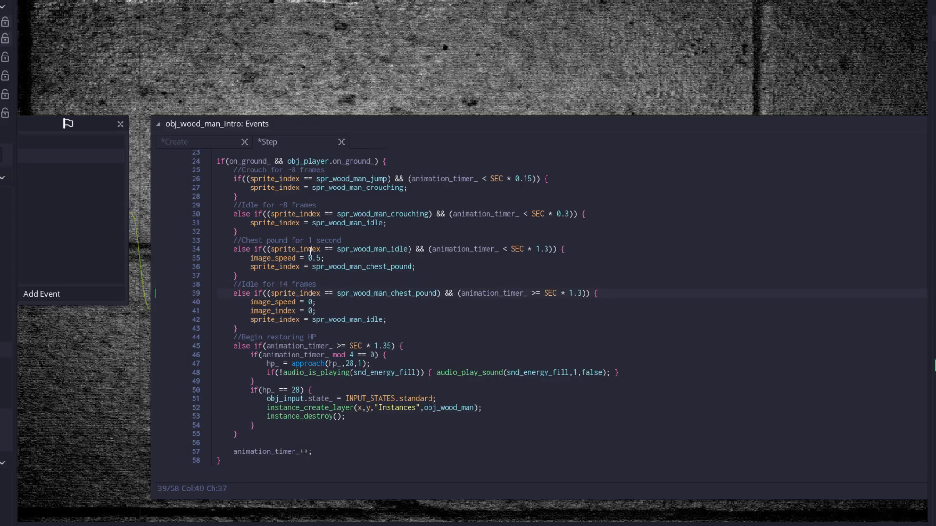
left_click(387, 293)
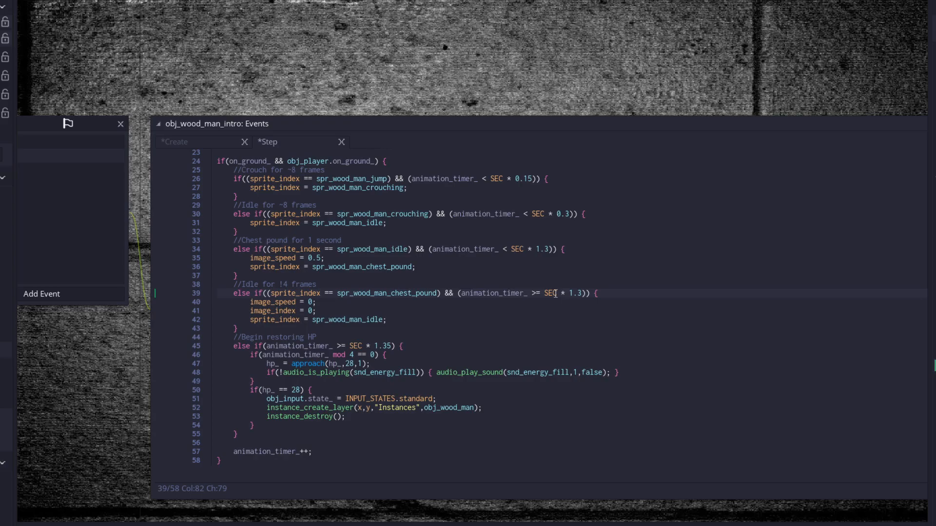
left_click(303, 301)
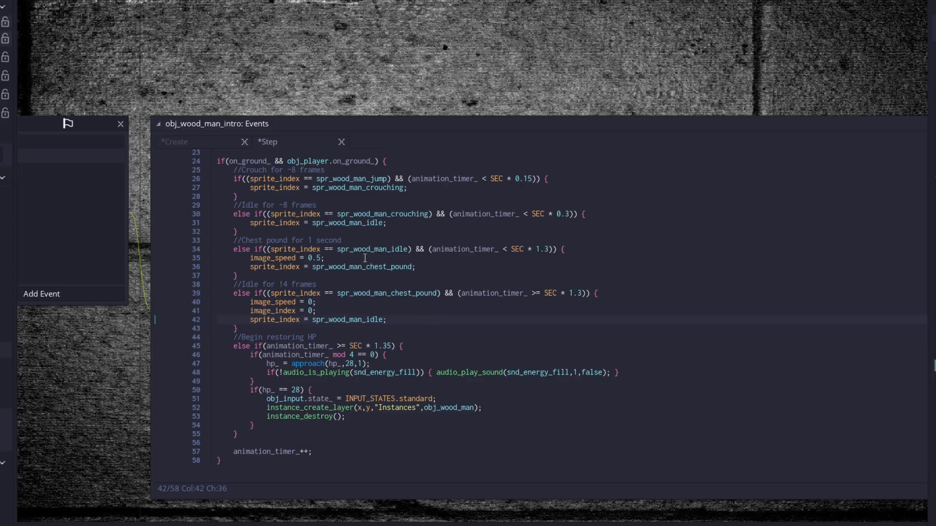
mouse_move(375, 234)
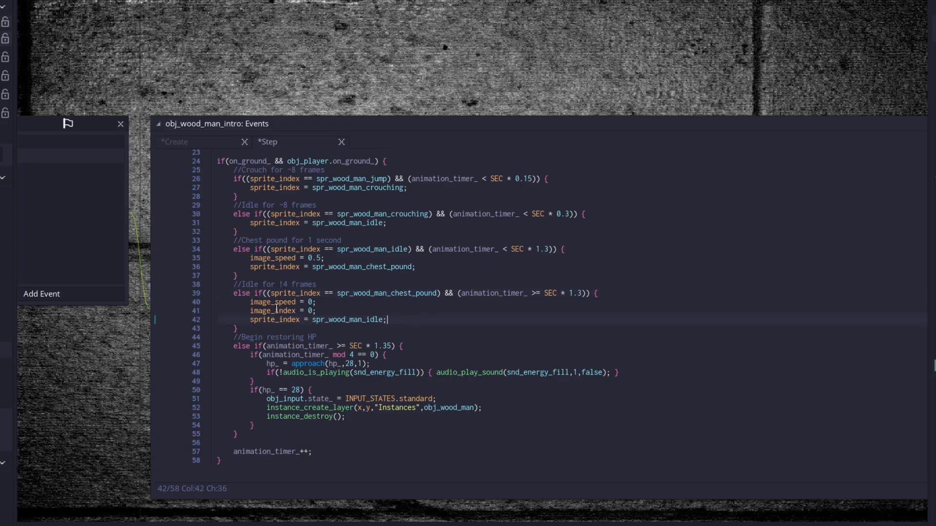
left_click(301, 310)
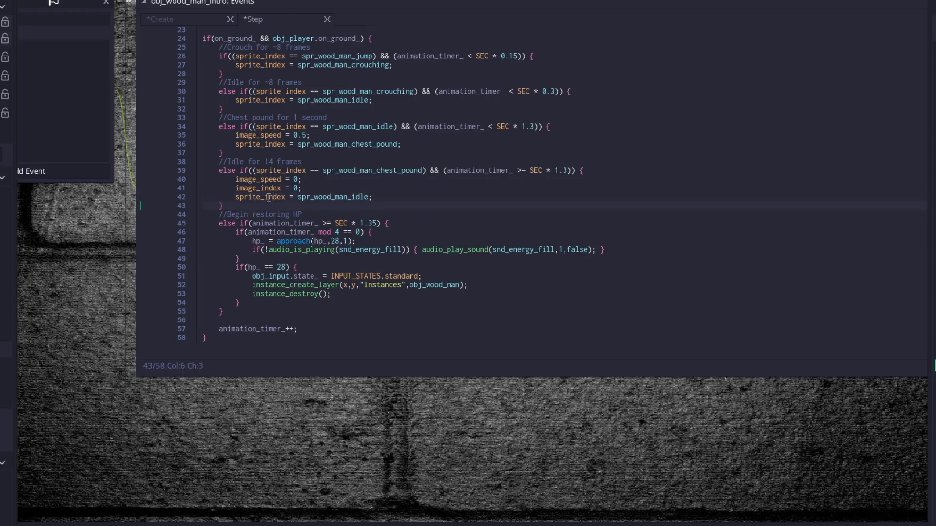
left_click(256, 214)
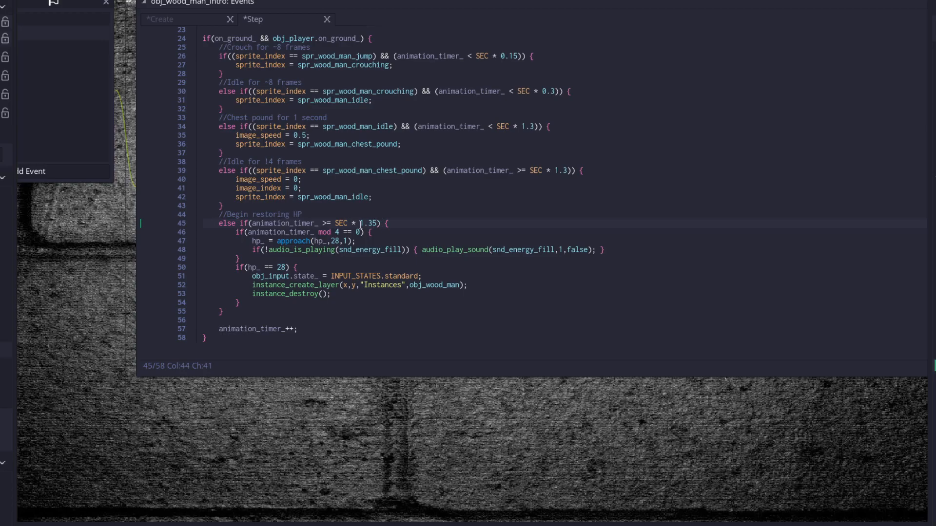
mouse_move(557, 168)
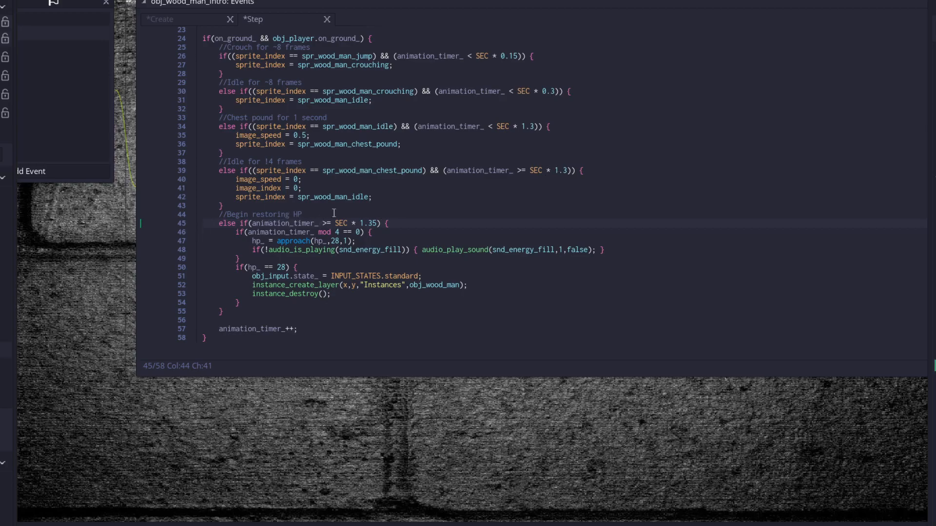
mouse_move(351, 162)
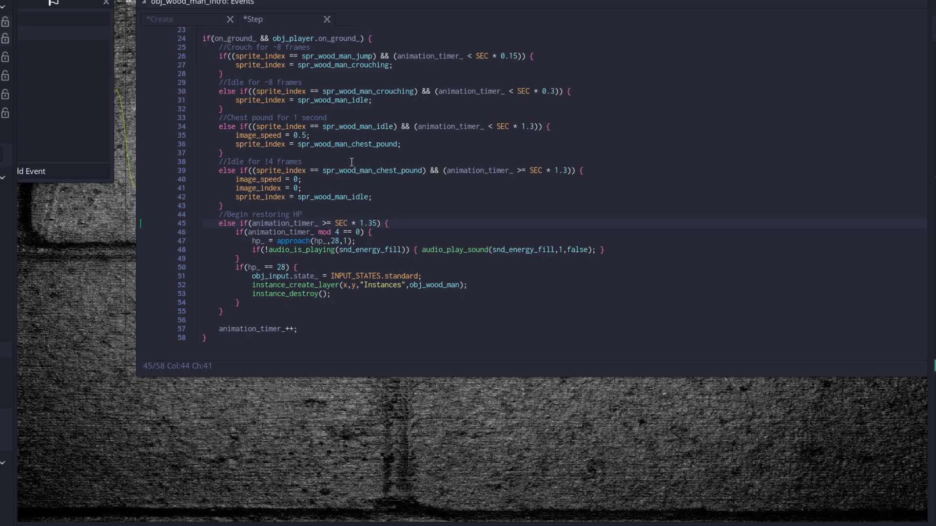
left_click(347, 188)
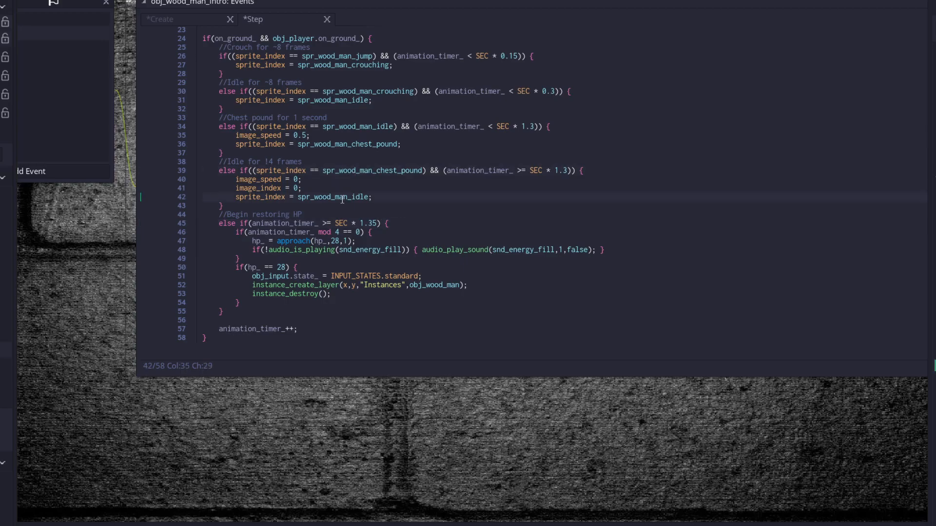
left_click(280, 232)
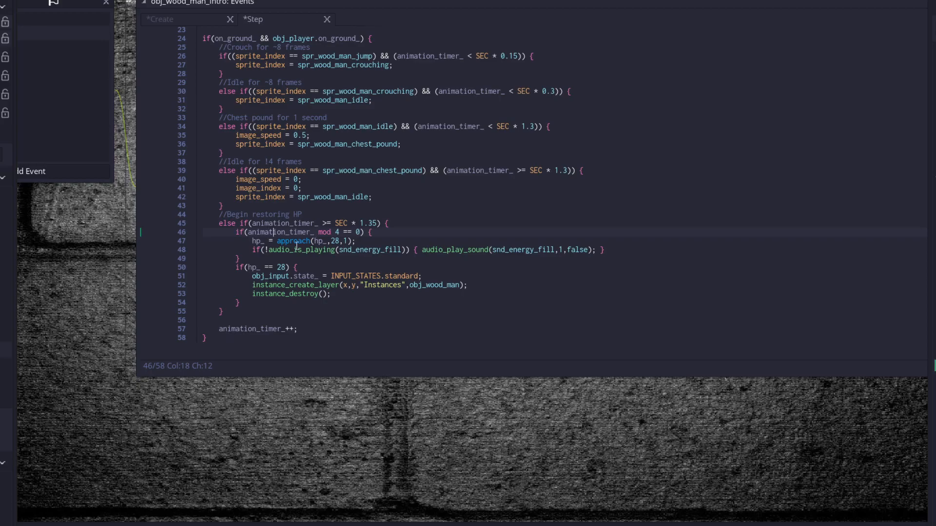
Step: Code the HP restore with energy fill sound and full-HP check before spawning obj_wood_man
left_click(325, 232)
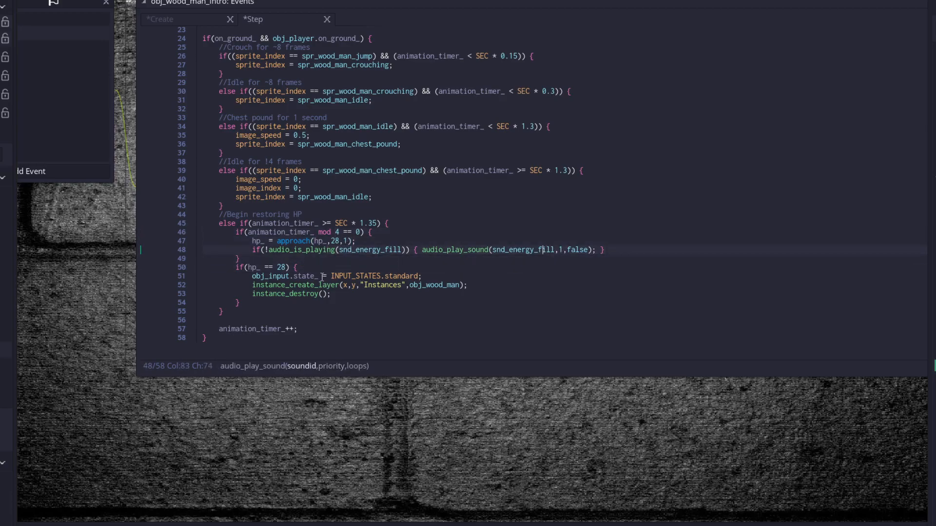
left_click(276, 267)
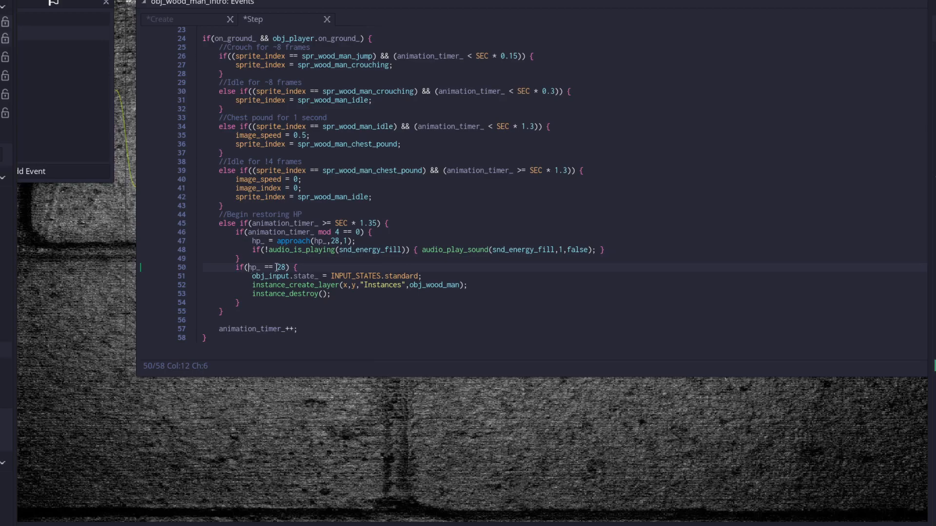
left_click(278, 268)
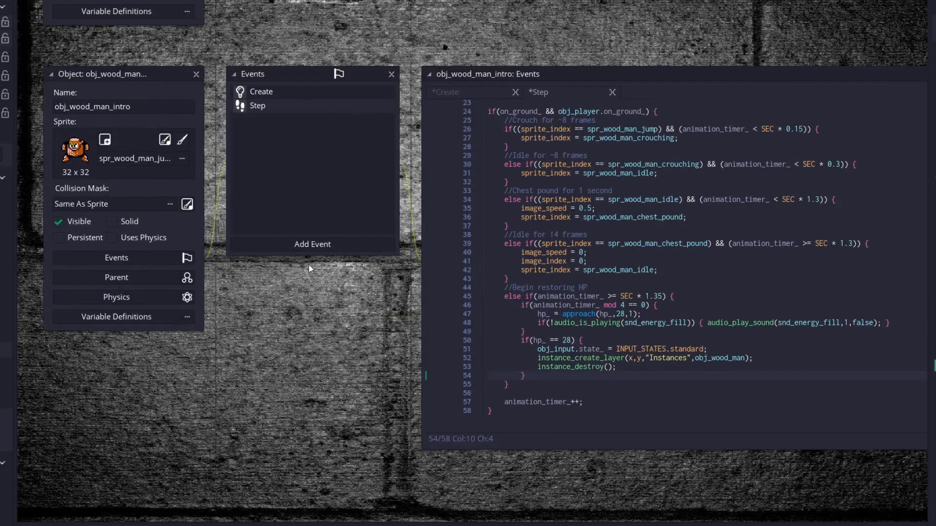
Step: Add a Draw GUI event drawing a black health bar rectangle with green HP pips
left_click(311, 244)
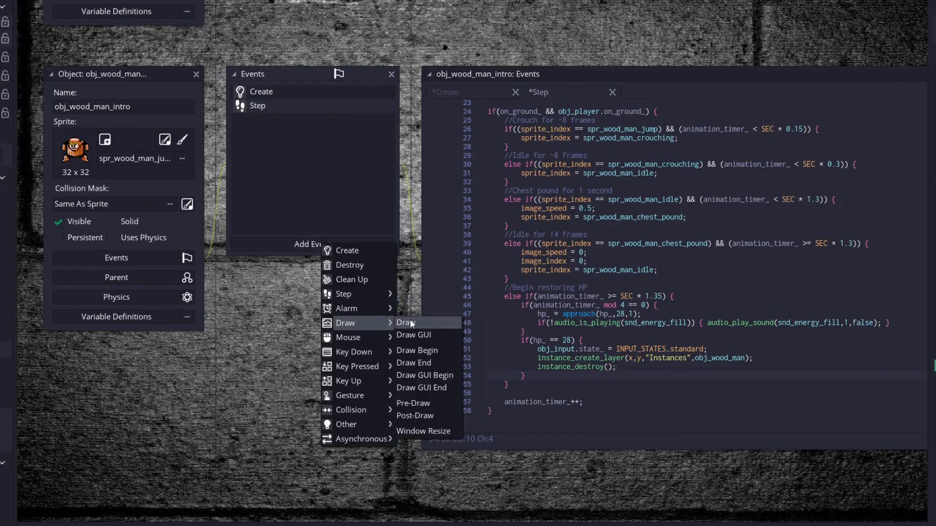
left_click(405, 322)
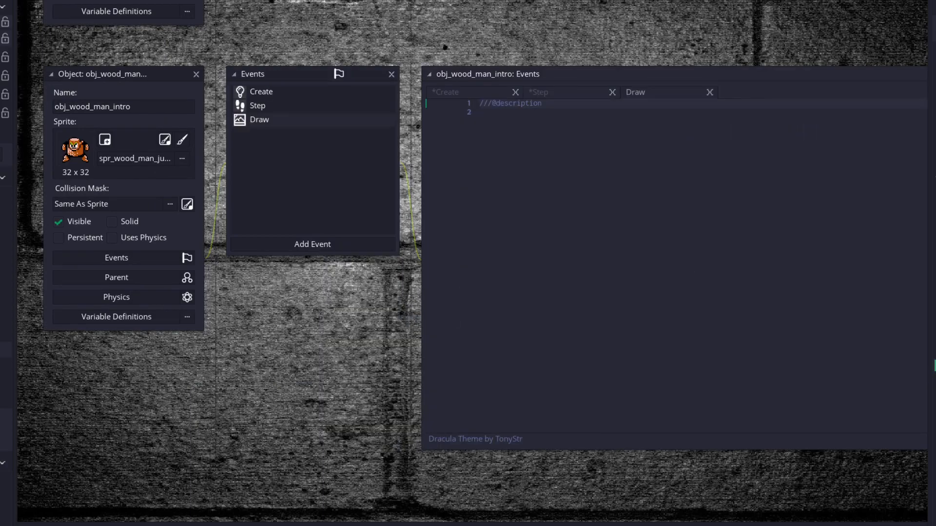
mouse_move(302, 127)
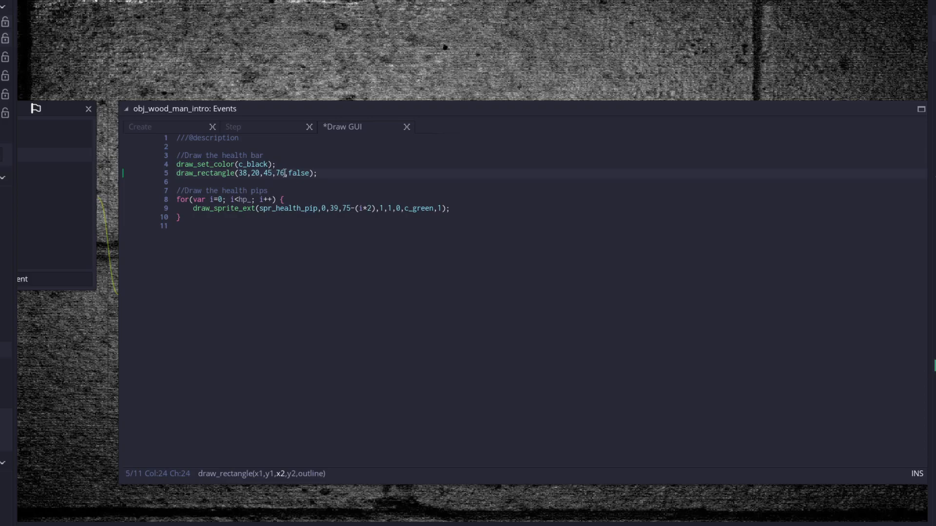
left_click(279, 199)
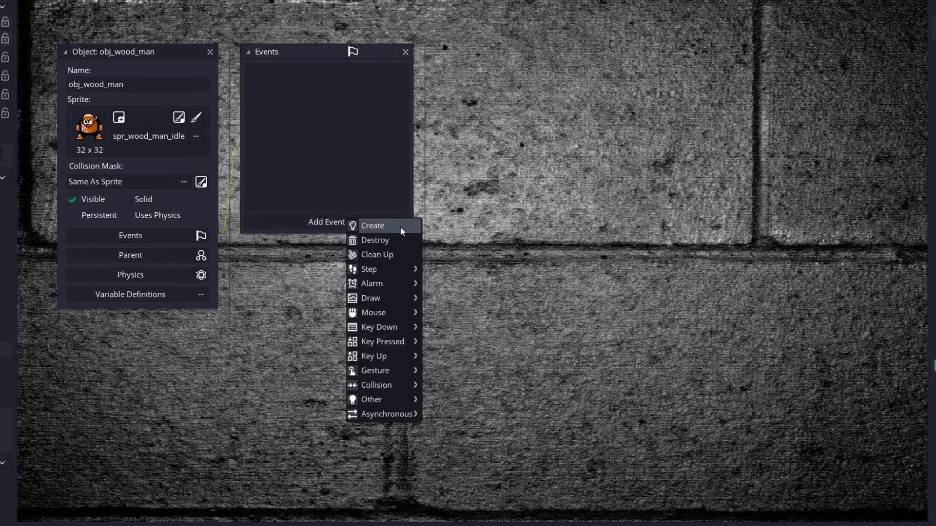
Step: Add a Create event to obj_wood_man, then delete it and confirm the removal
left_click(373, 225)
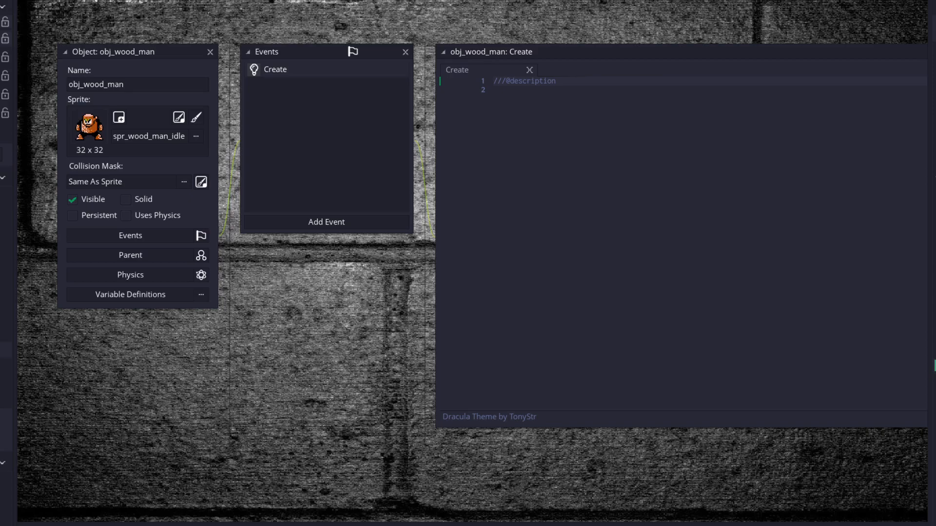
right_click(275, 69)
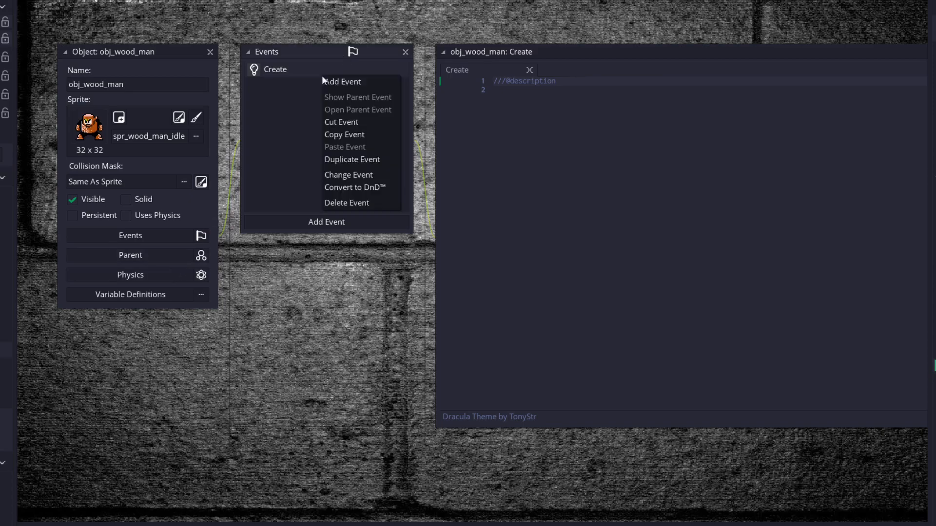
left_click(346, 203)
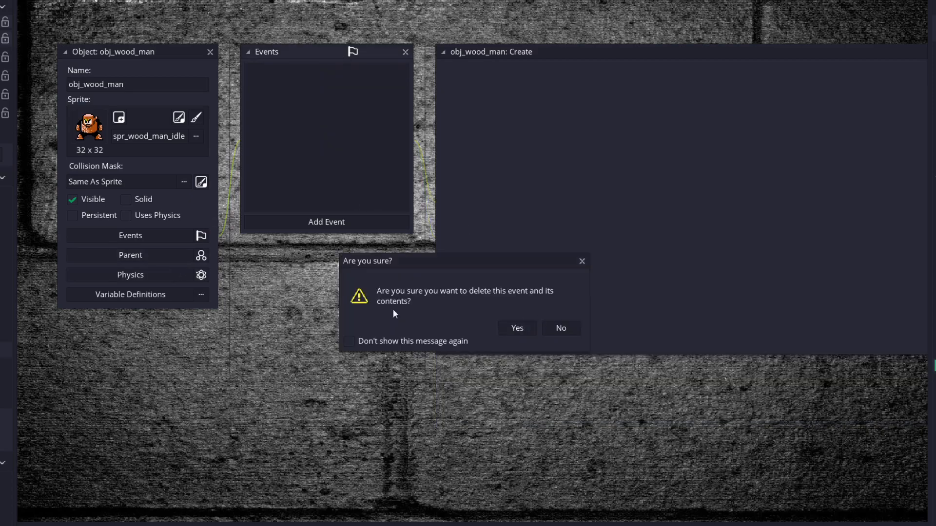
left_click(516, 327)
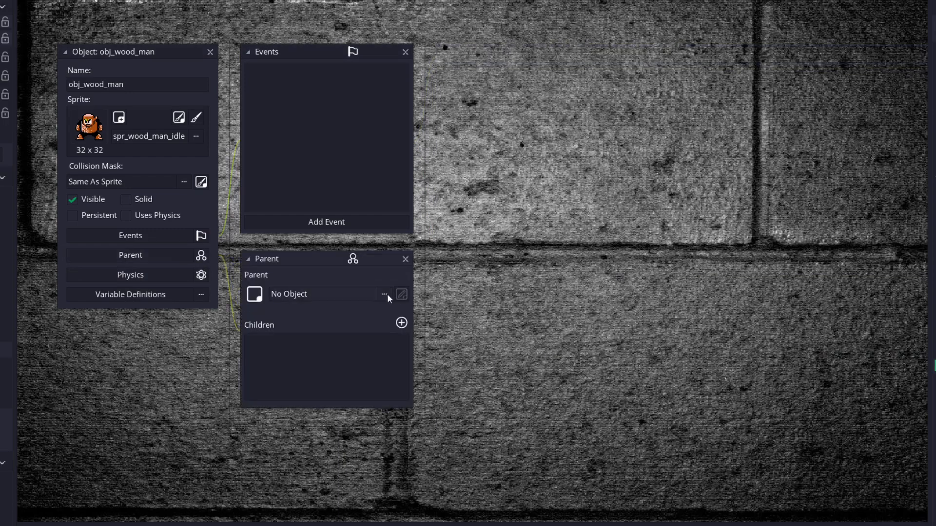
Step: Set par_enemy as obj_wood_man's parent and make the Create event inherit it
left_click(385, 293)
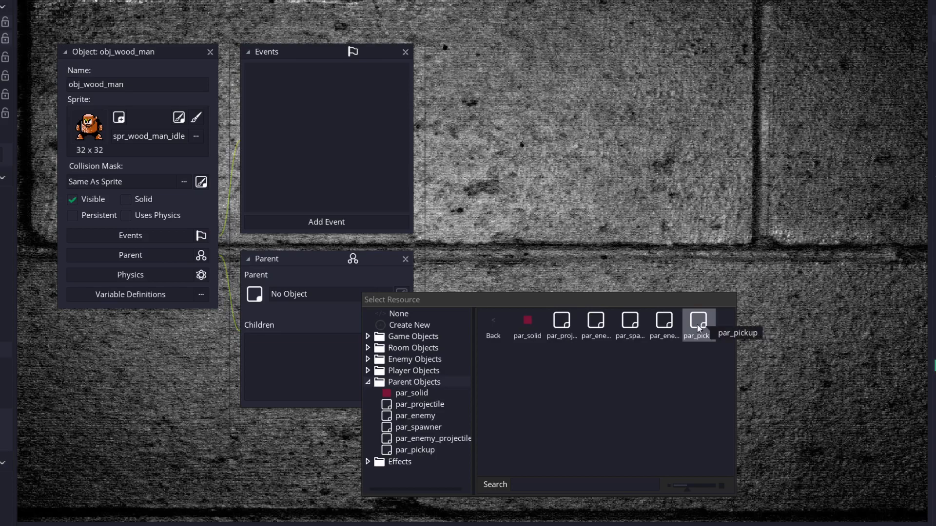
mouse_move(662, 319)
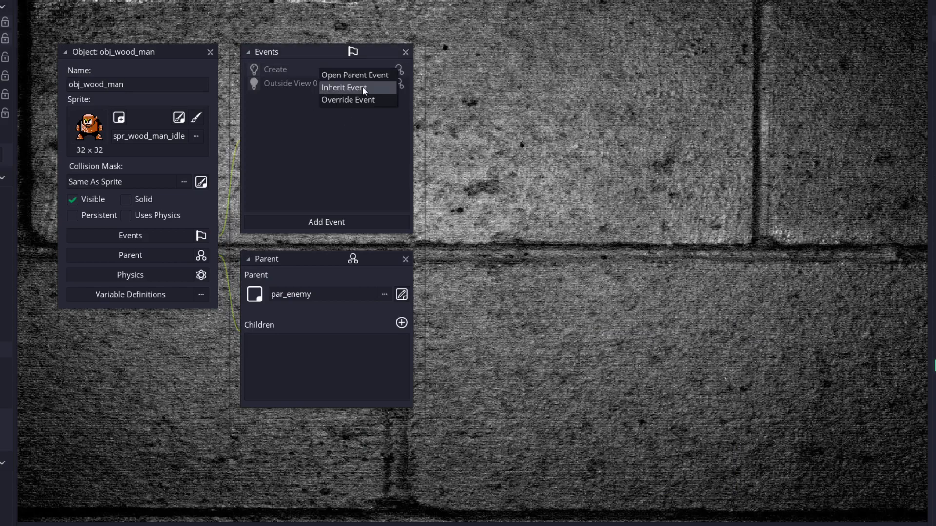
left_click(345, 88)
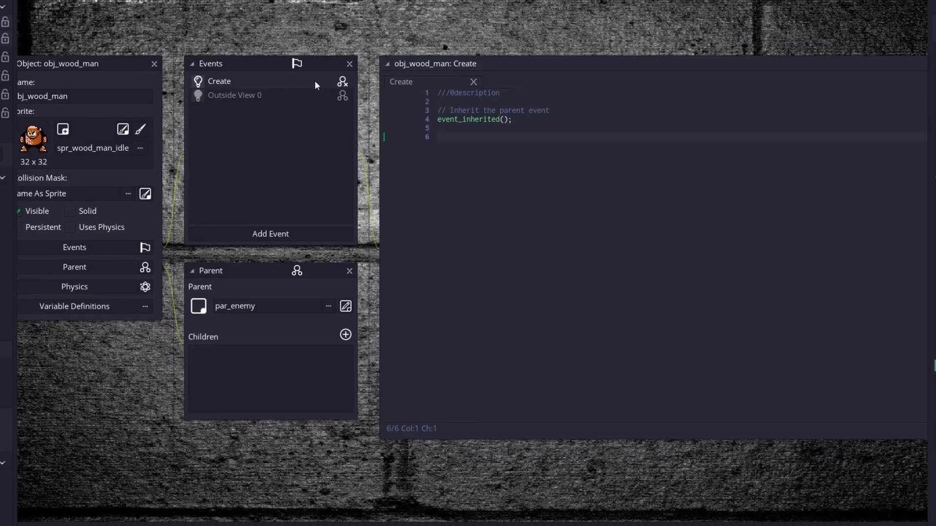
mouse_move(893, 178)
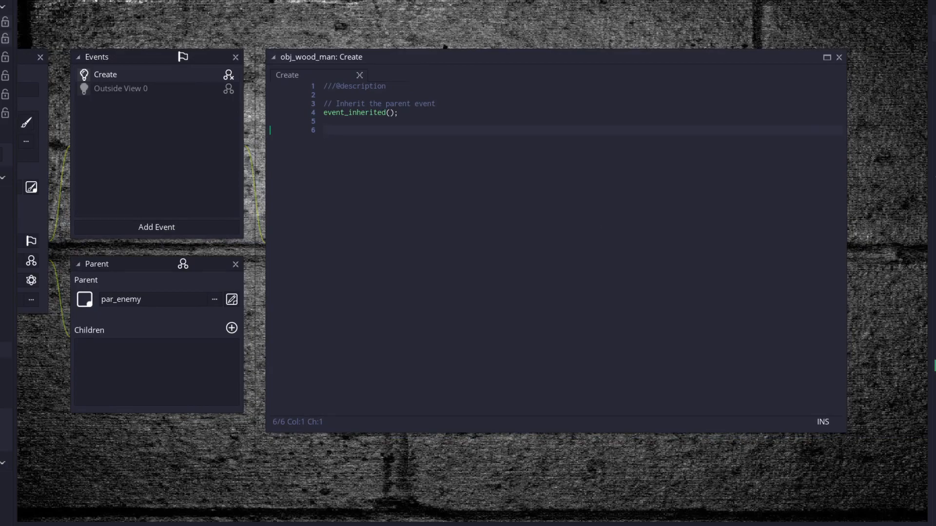
mouse_move(522, 151)
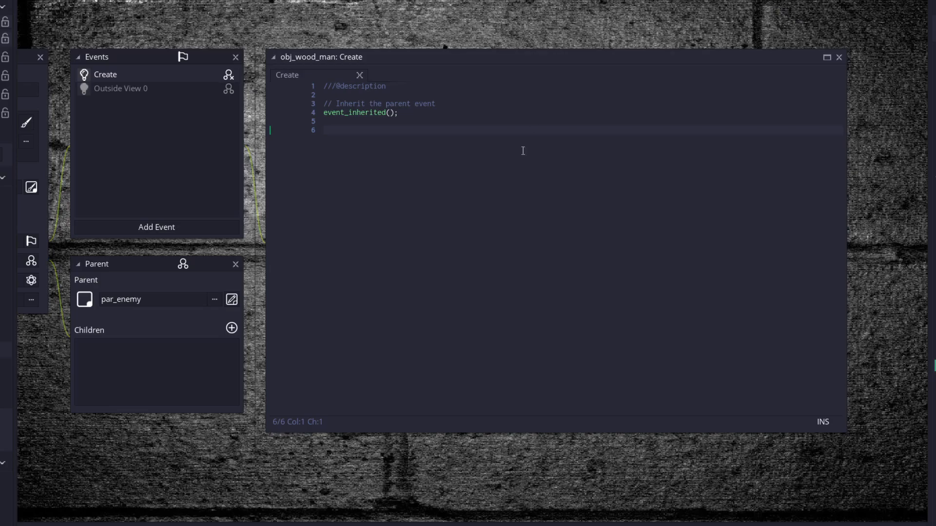
mouse_move(577, 135)
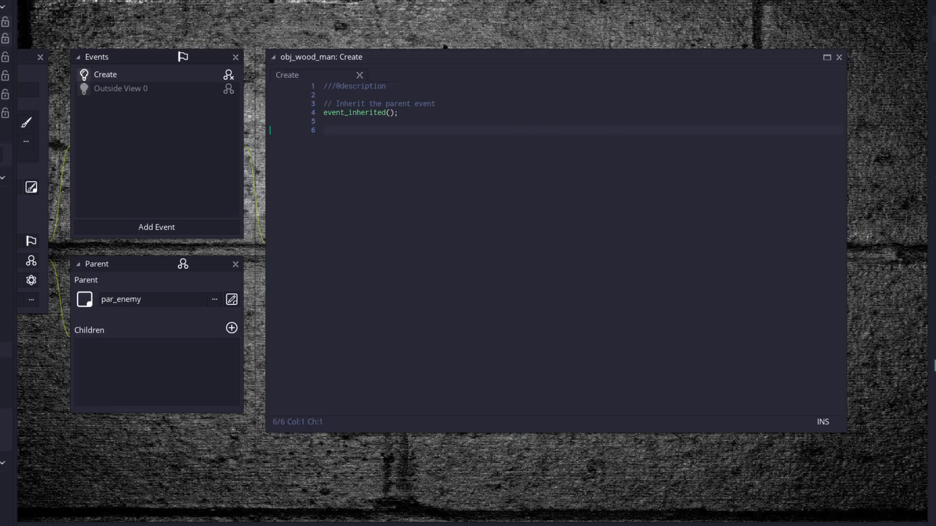
mouse_move(348, 132)
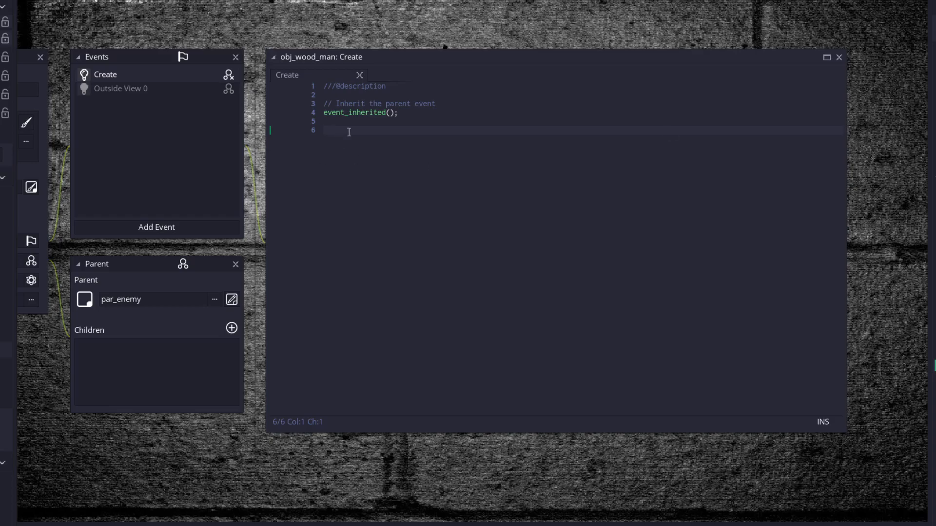
Step: Type enum WOODMAN_STATES with summon, shoot, jump, idle and dead below event_inherited()
type("enum WOODMAN_STATES {")
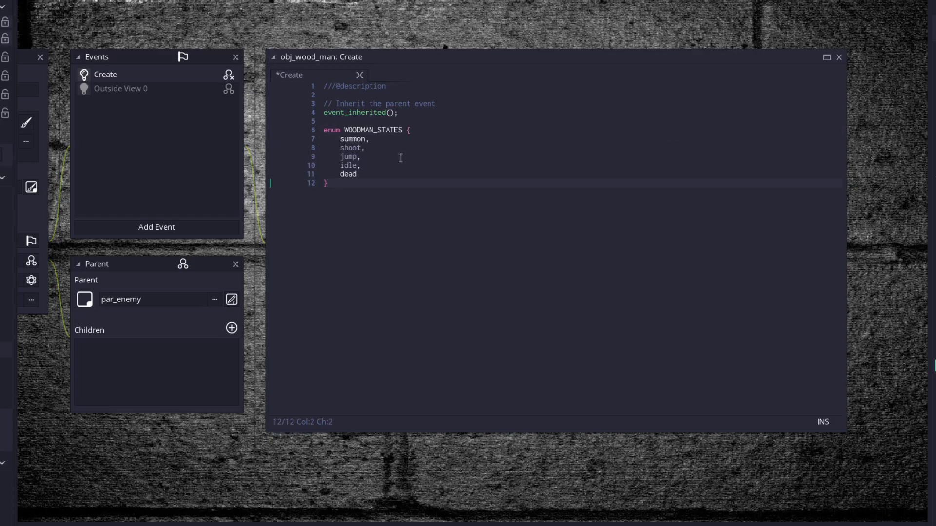
left_click(358, 139)
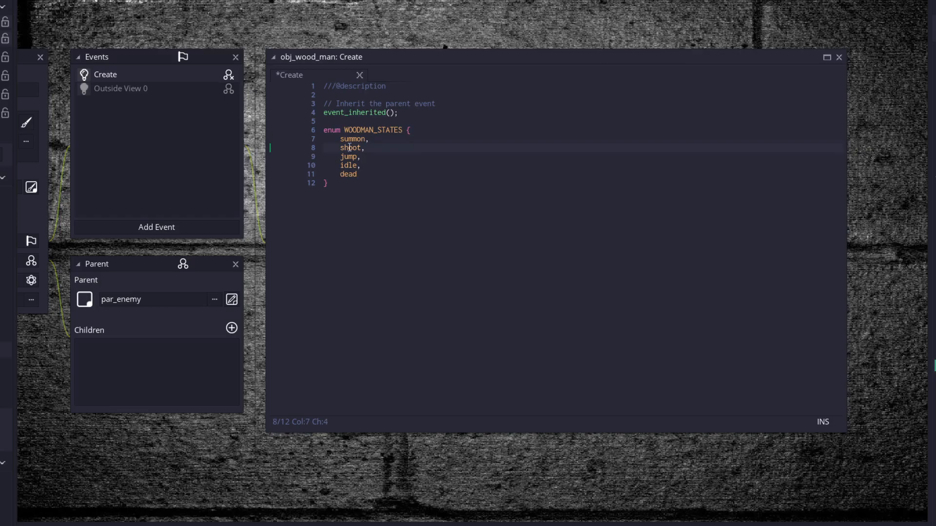
mouse_move(354, 157)
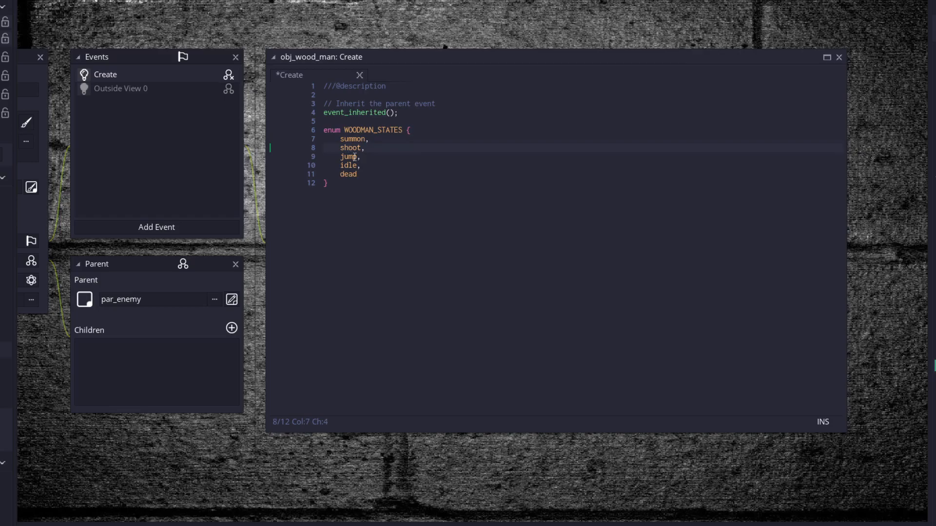
left_click(351, 157)
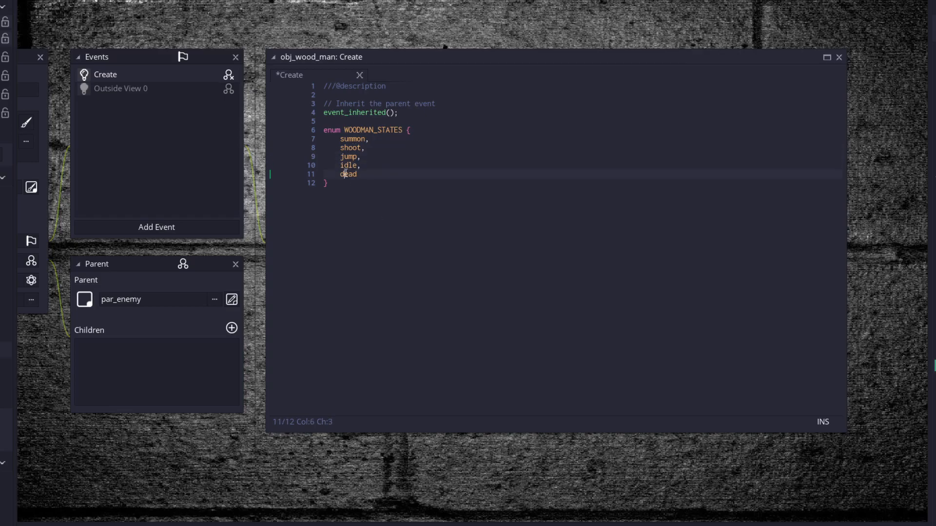
mouse_move(373, 173)
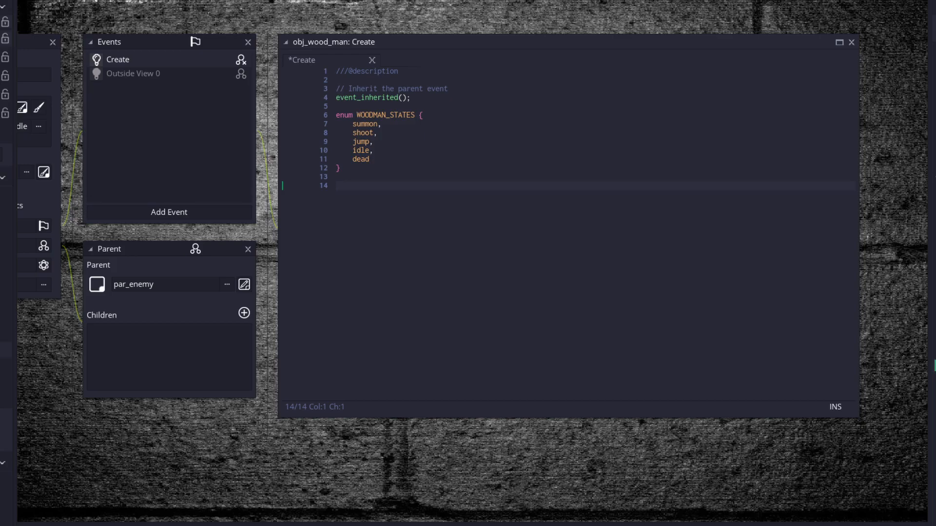
Step: Set image_xscale to -1 when facing DIR4.right, otherwise 1
scroll("down", 3)
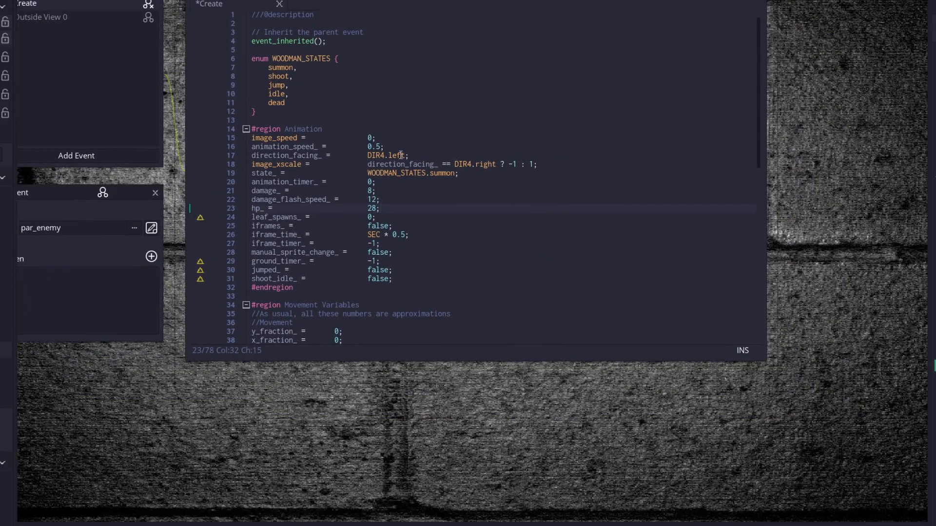
left_click(429, 144)
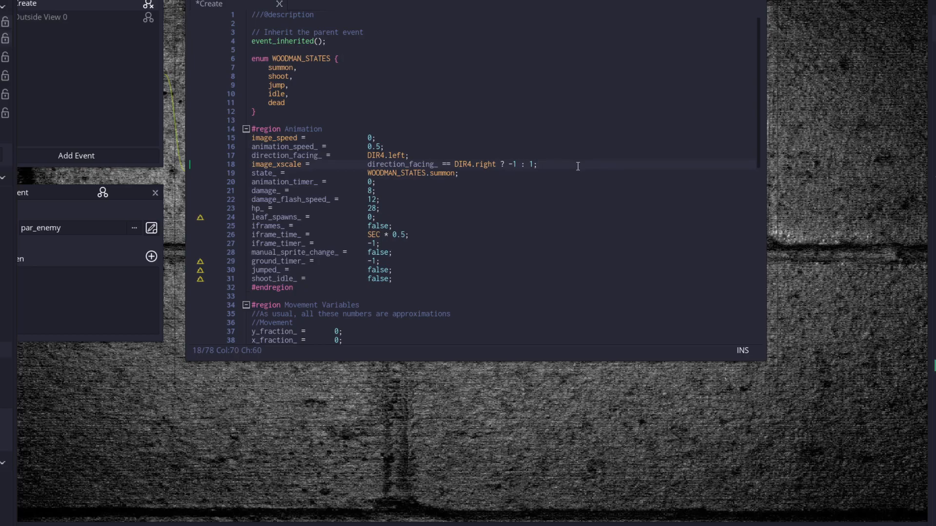
mouse_move(504, 179)
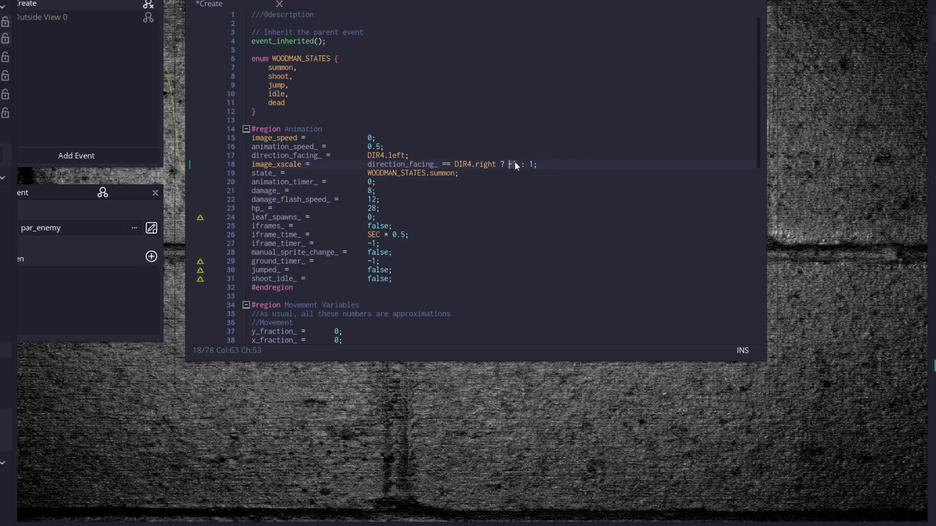
type("-1")
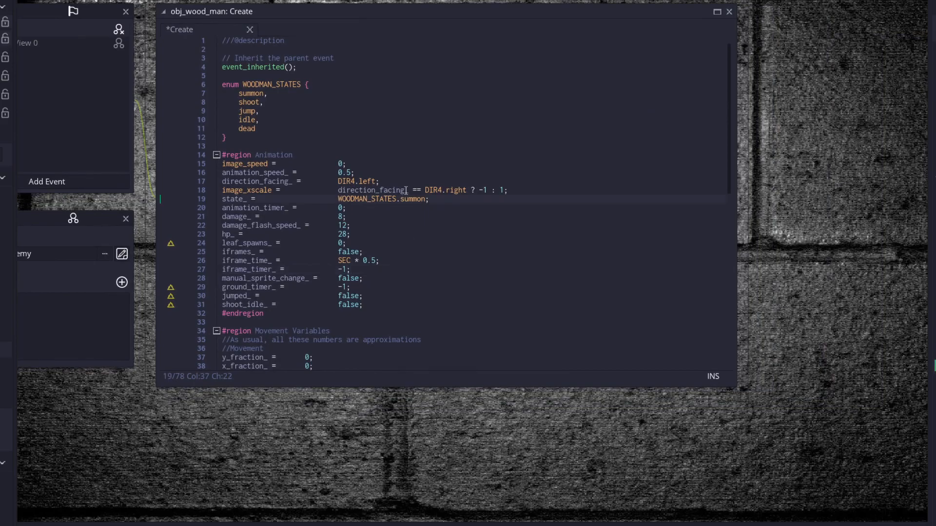
Step: Review damage_, hp_, leaf_spawns_, manual_sprite_change_, jumped_ and shoot_idle_ variables
scroll("down", 3)
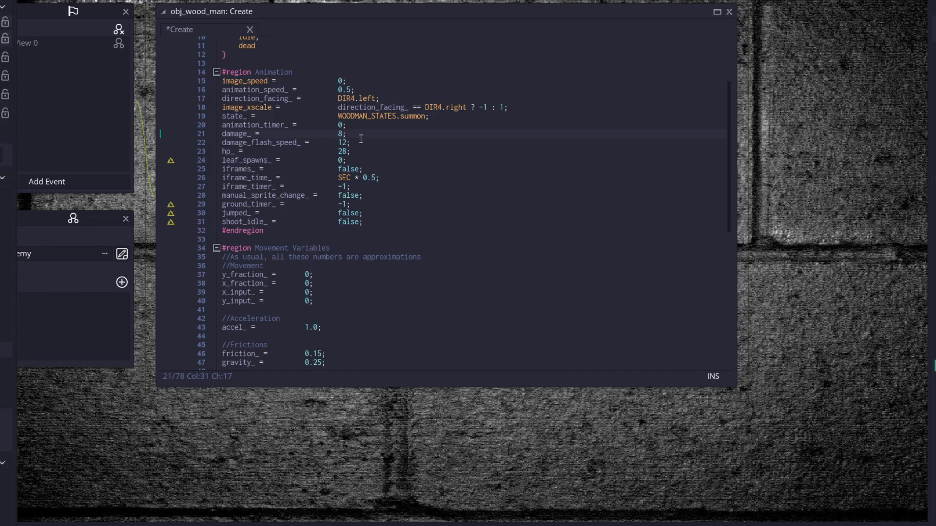
left_click(364, 151)
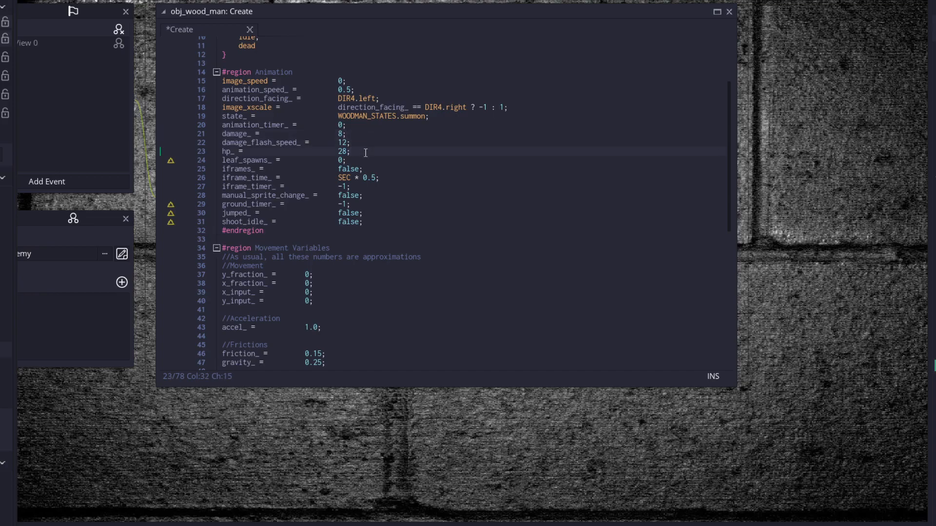
left_click(364, 160)
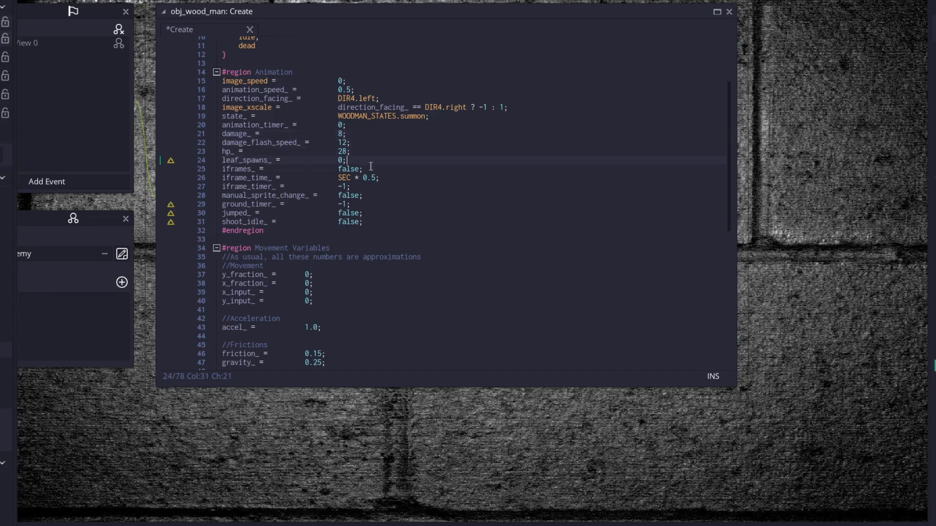
left_click(363, 169)
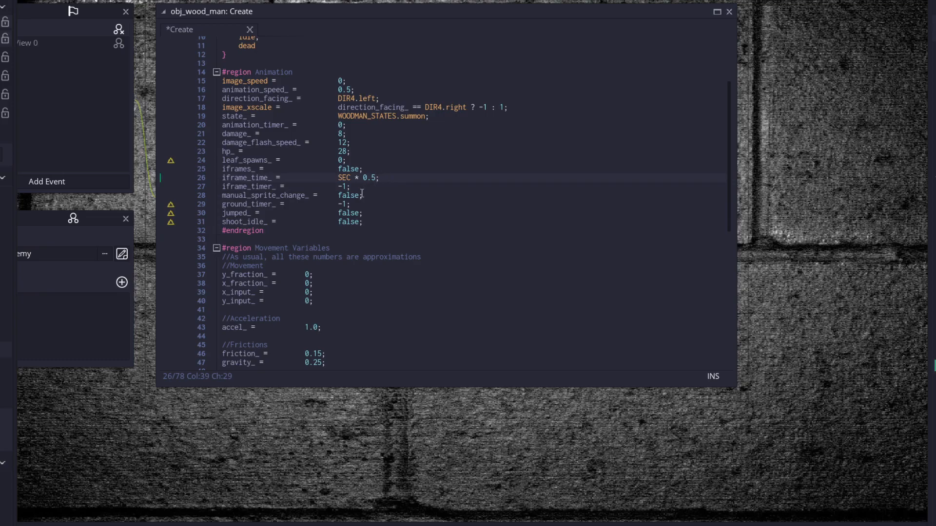
mouse_move(404, 194)
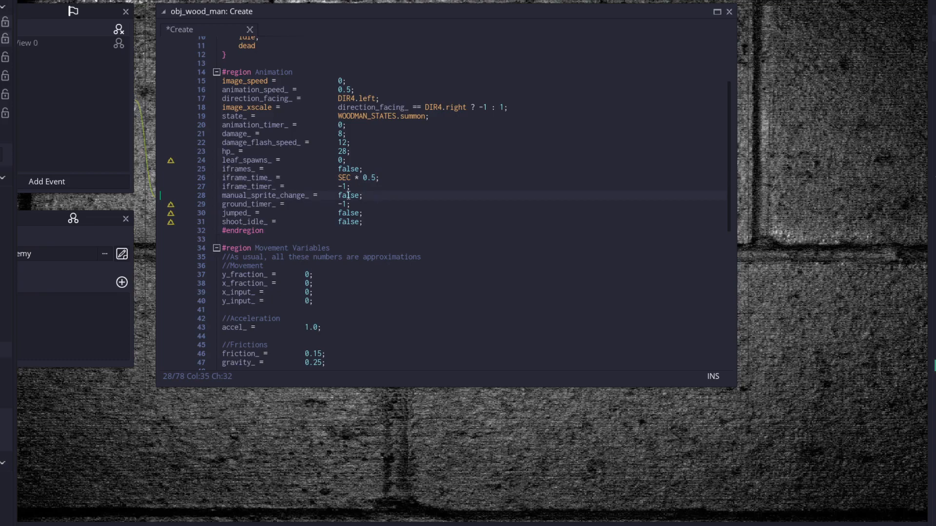
left_click(348, 204)
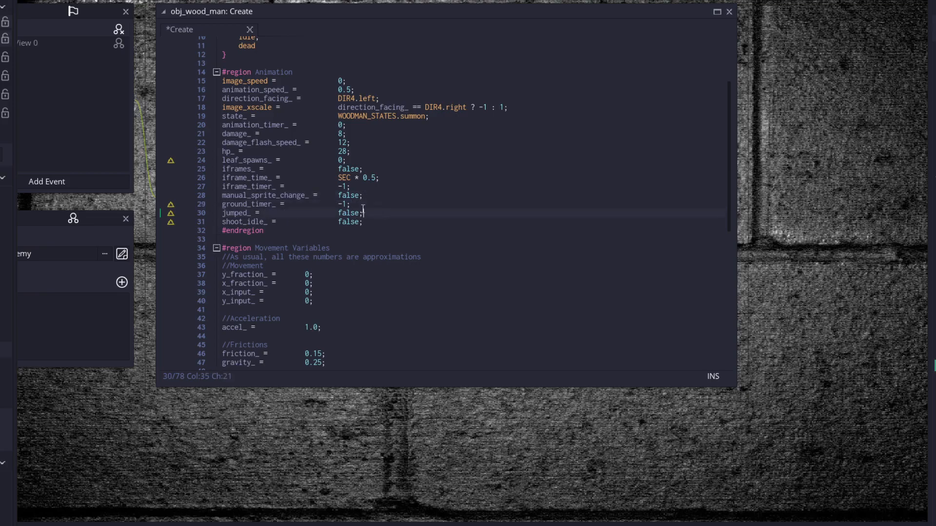
left_click(358, 204)
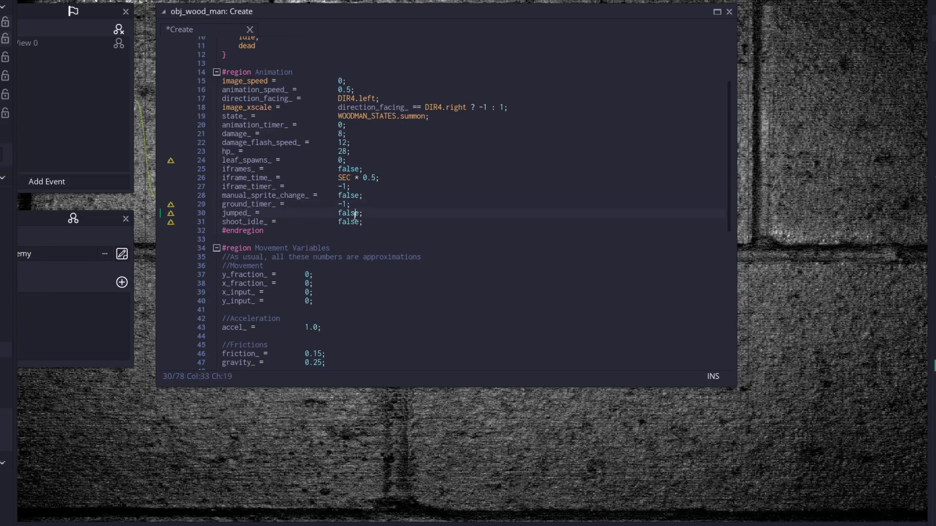
left_click(353, 221)
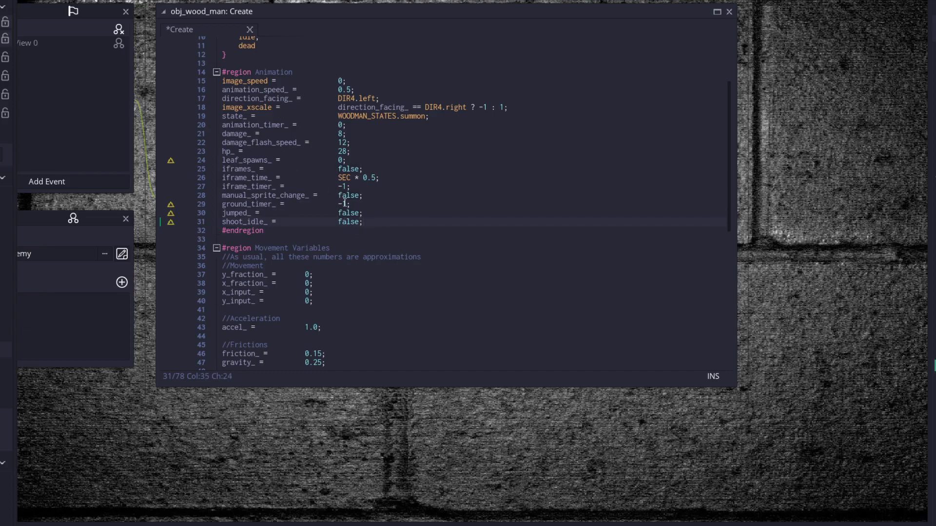
scroll("down", 3)
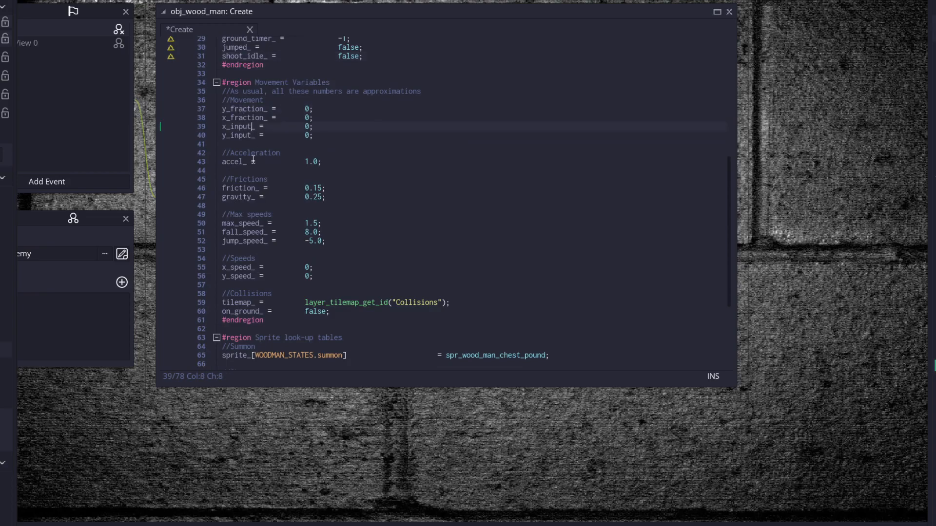
Step: Review max_speed_, the Speeds section and the five-state sprite look-up table
left_click(239, 223)
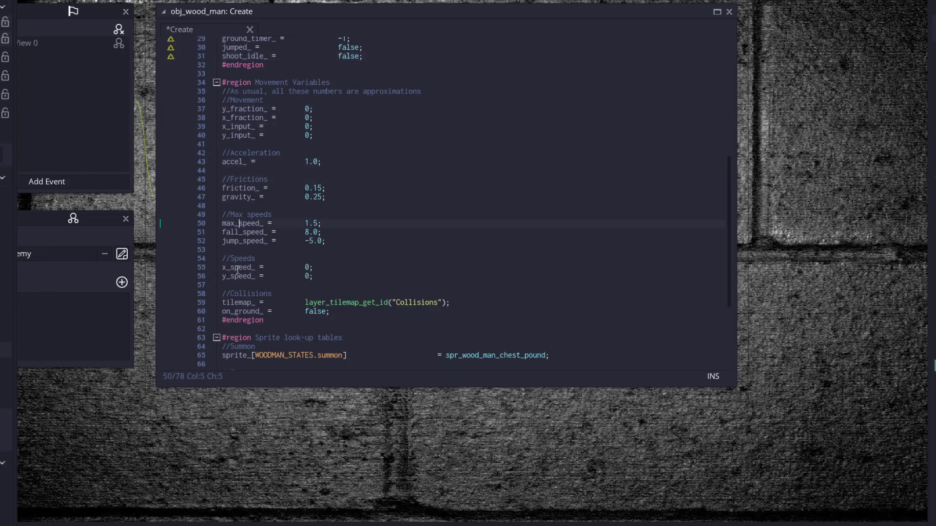
left_click(239, 311)
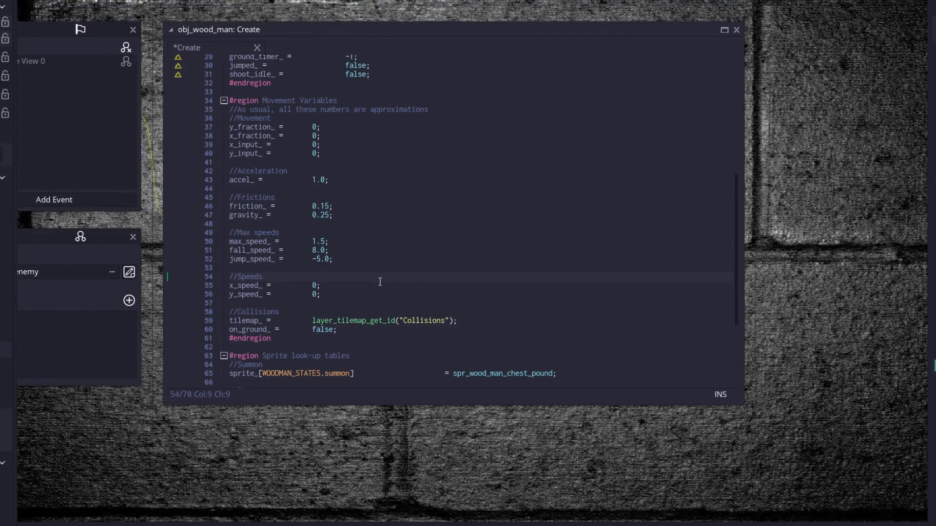
scroll("down", 3)
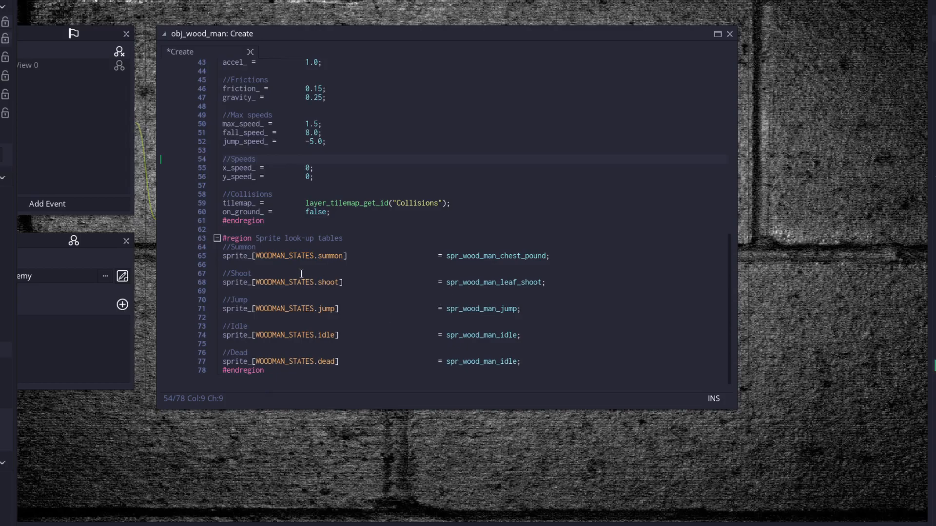
mouse_move(392, 254)
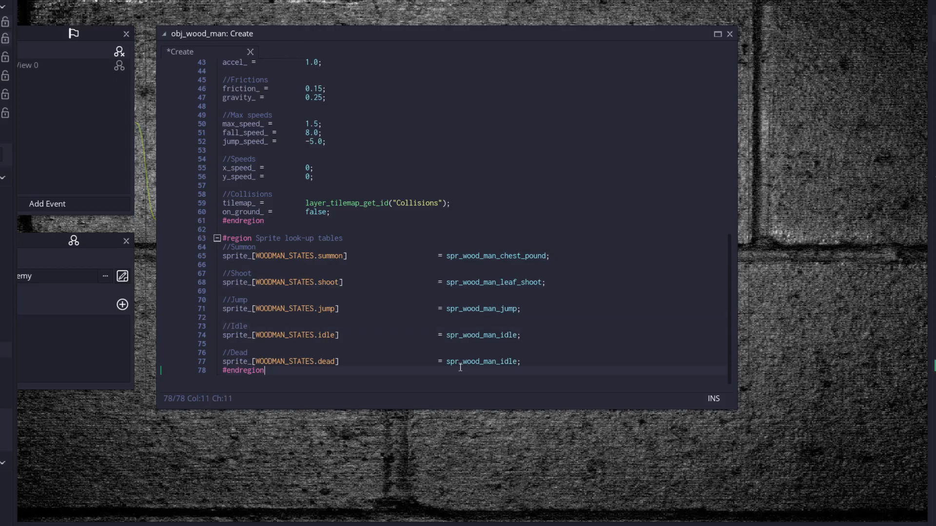
mouse_move(406, 269)
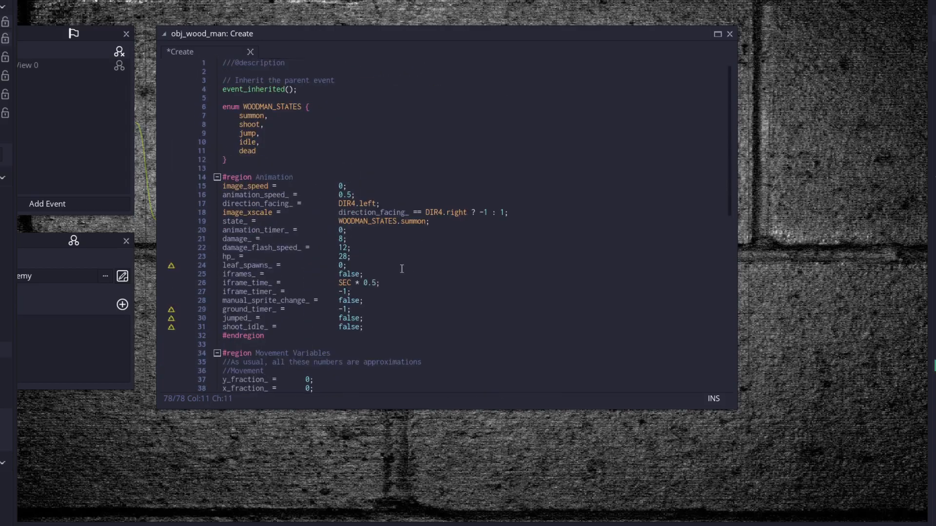
scroll("down", 3)
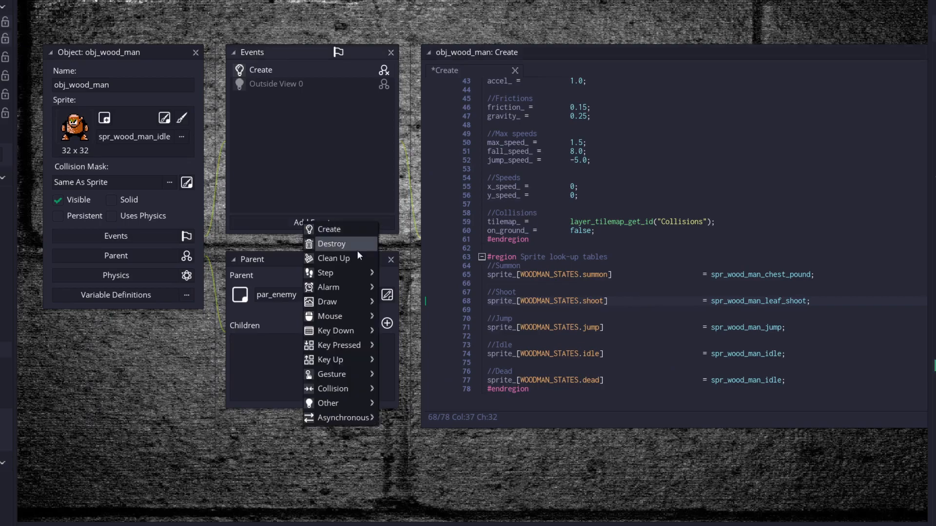
Step: Add a Step event with Ground Check, State execution and Timers regions, fixing bbox_left
left_click(325, 273)
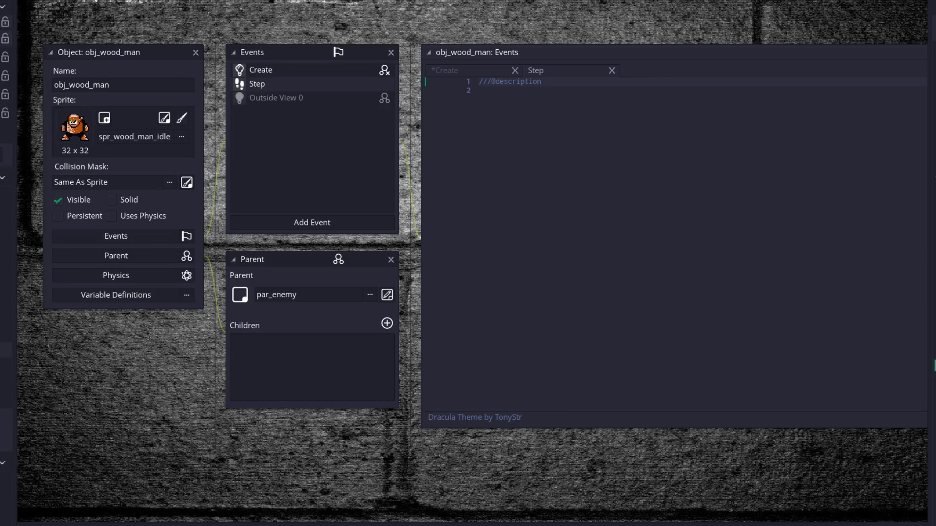
left_click(481, 90)
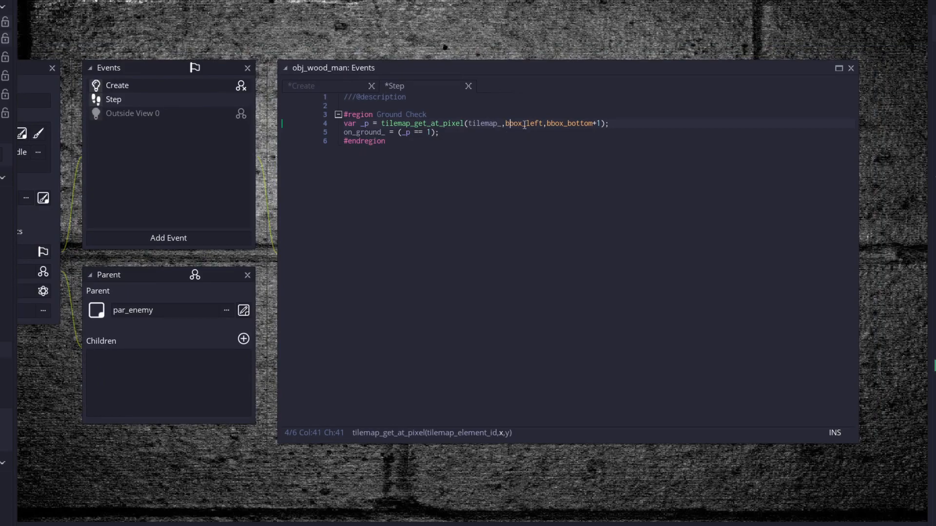
left_click(440, 132)
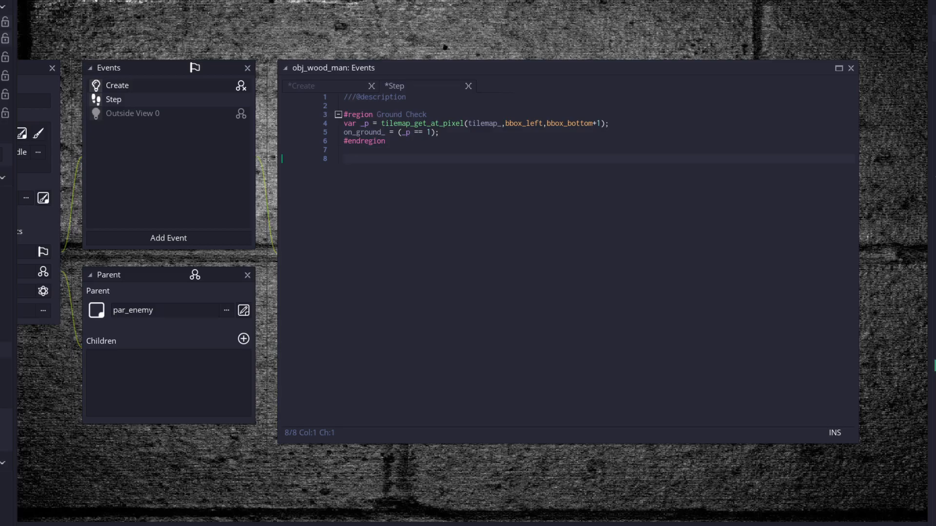
mouse_move(740, 215)
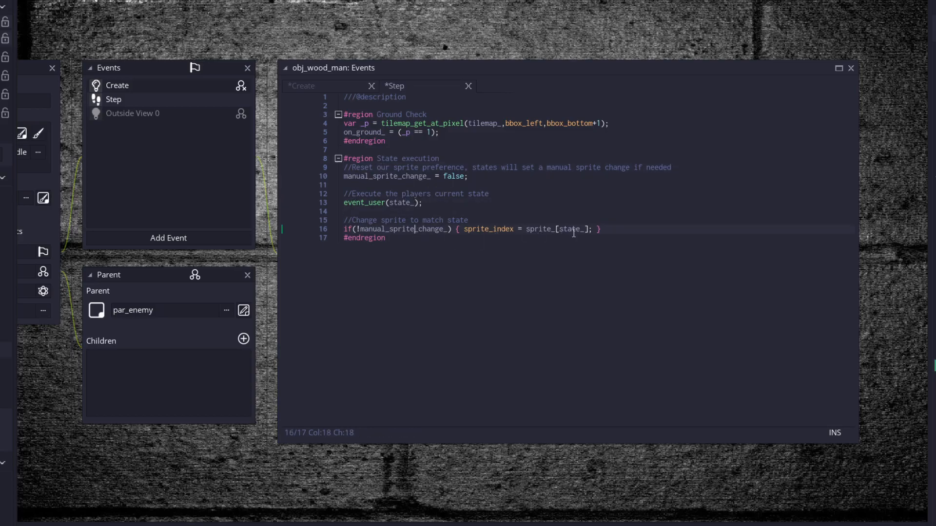
mouse_move(591, 233)
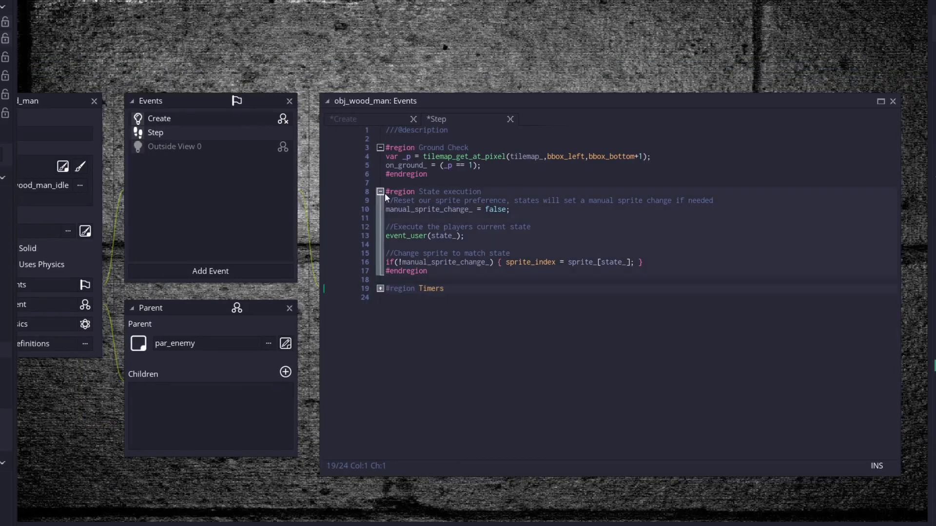
Step: Collapse State execution and type a Damage check region handling buster hits, health loss and death
left_click(380, 148)
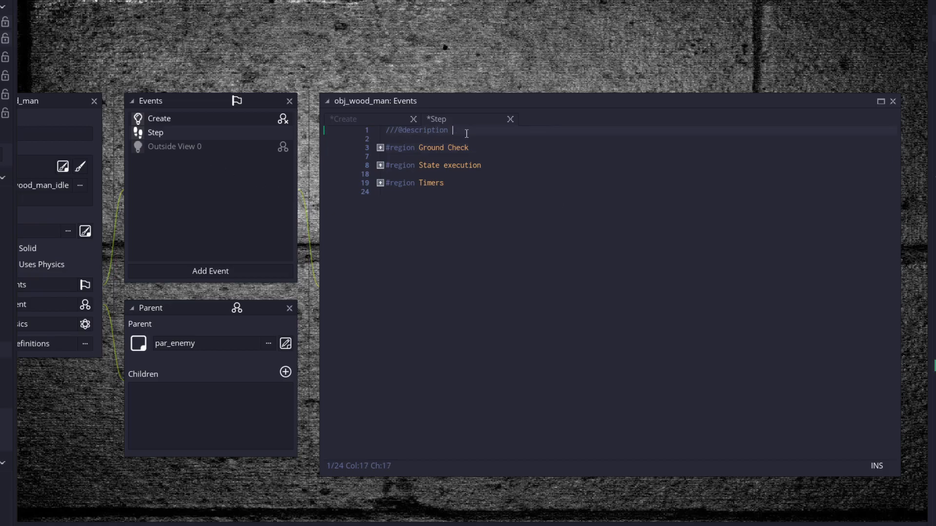
left_click(379, 147)
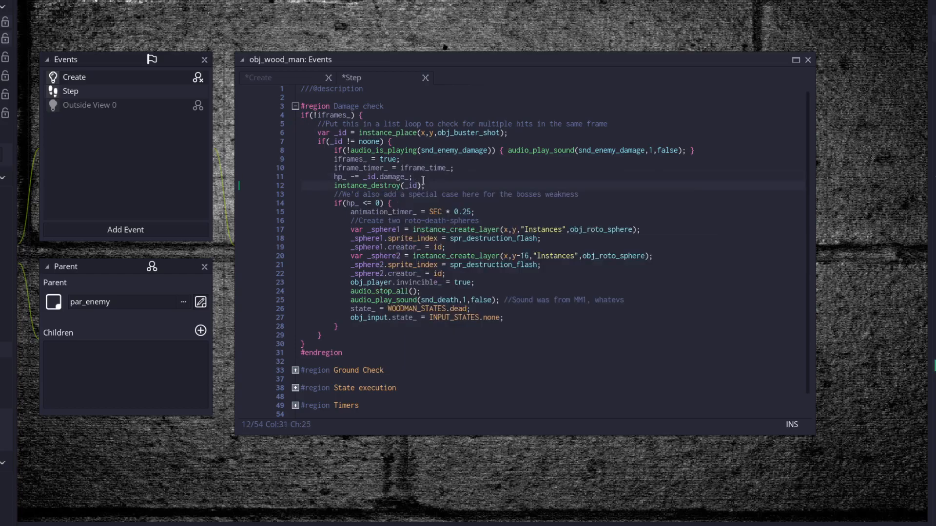
Step: Read the death handling that spawns two roto-death-spheres, then fold all Step regions
type("*")
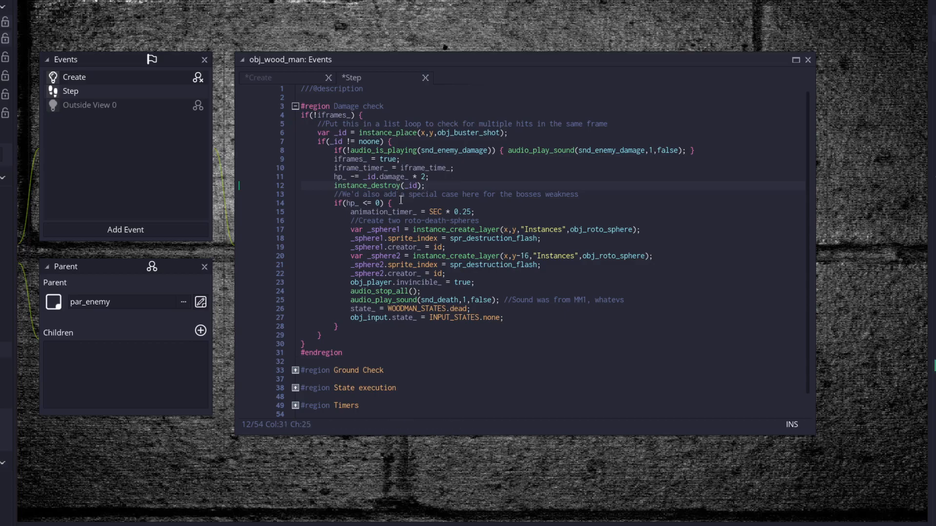
left_click(492, 194)
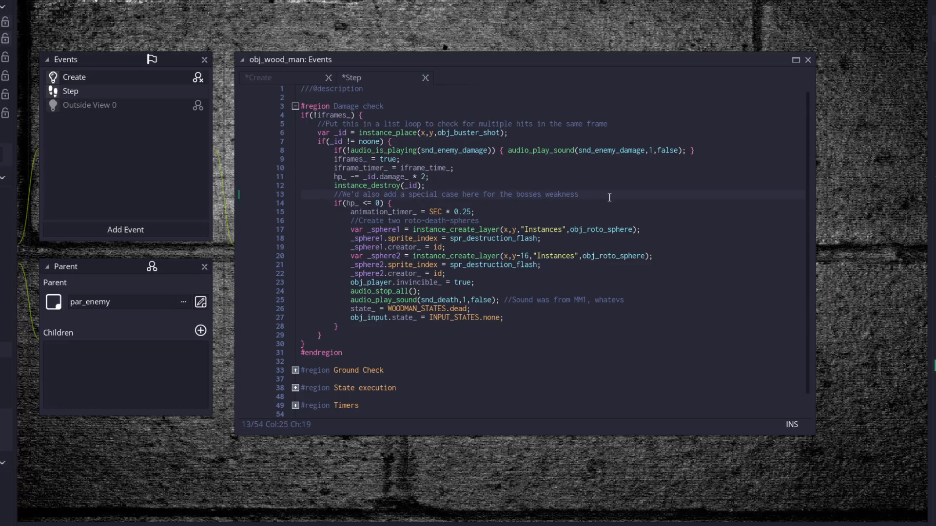
left_click(430, 176)
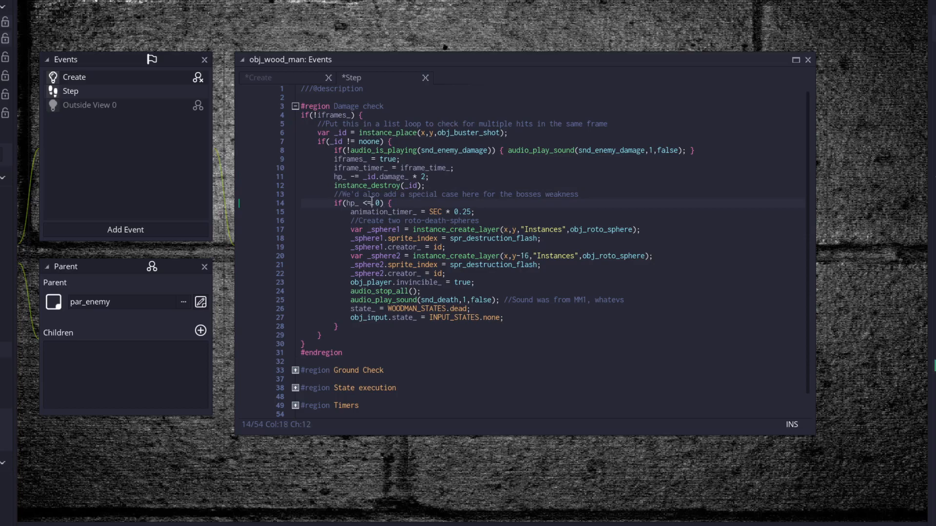
left_click(405, 220)
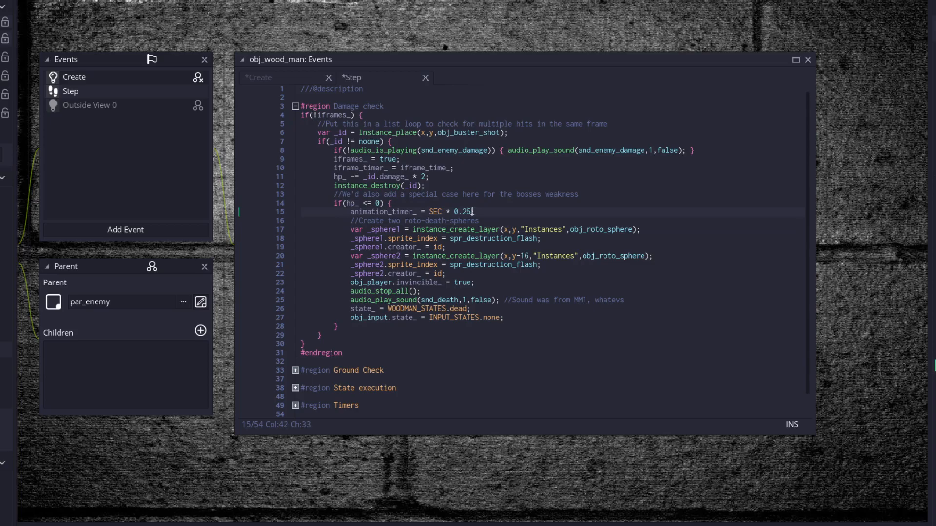
left_click(449, 223)
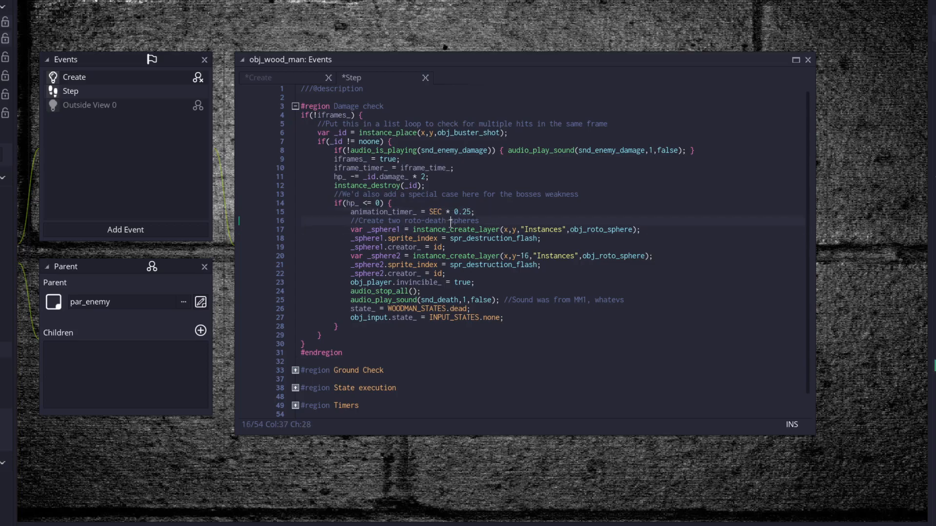
left_click(467, 256)
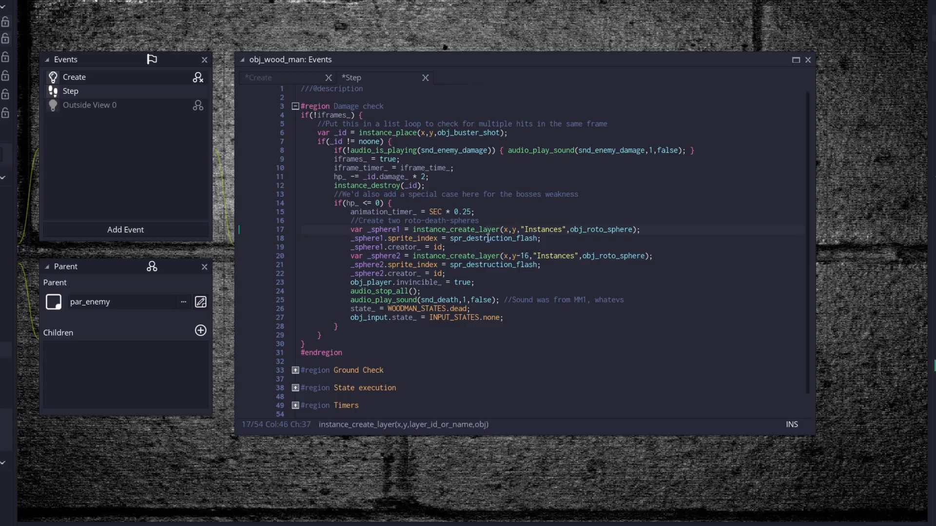
left_click(468, 239)
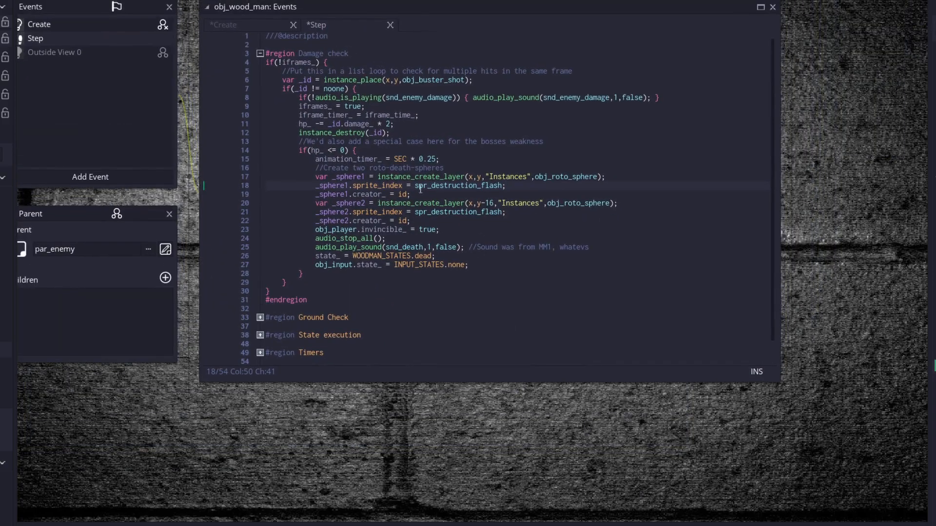
left_click(410, 220)
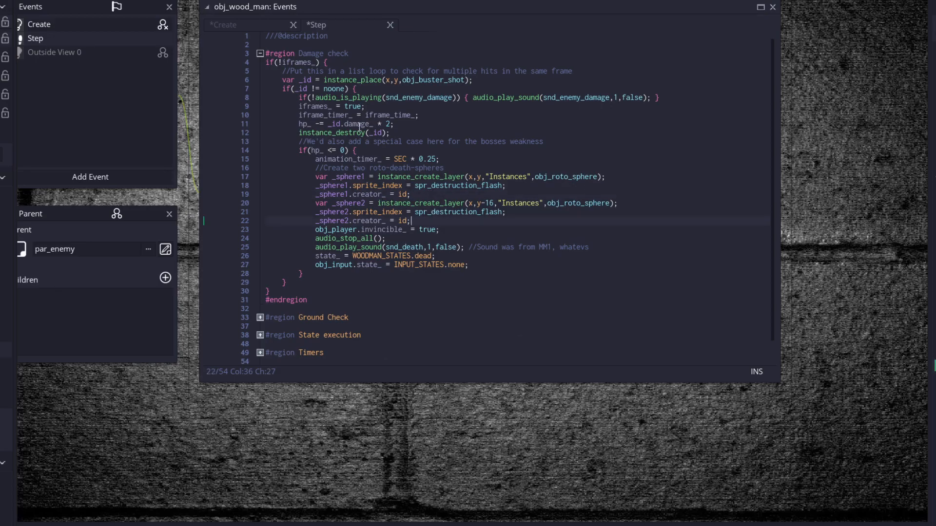
left_click(440, 229)
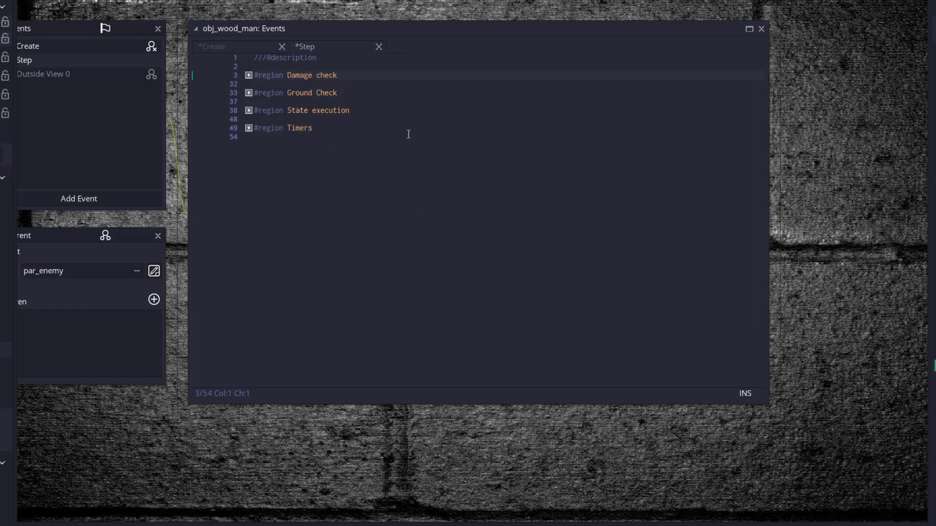
Step: Open obj_wood_man's Add Event menu with the Draw submenu showing
left_click(248, 74)
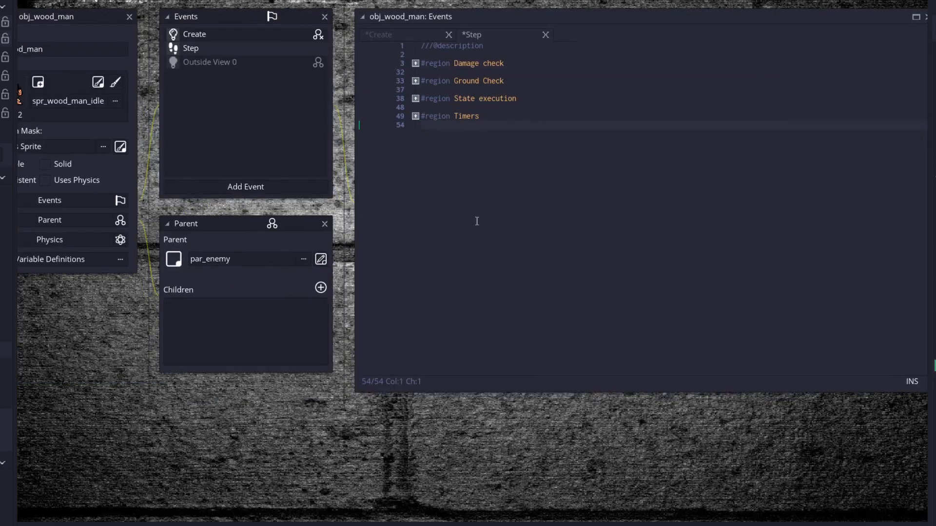
mouse_move(476, 221)
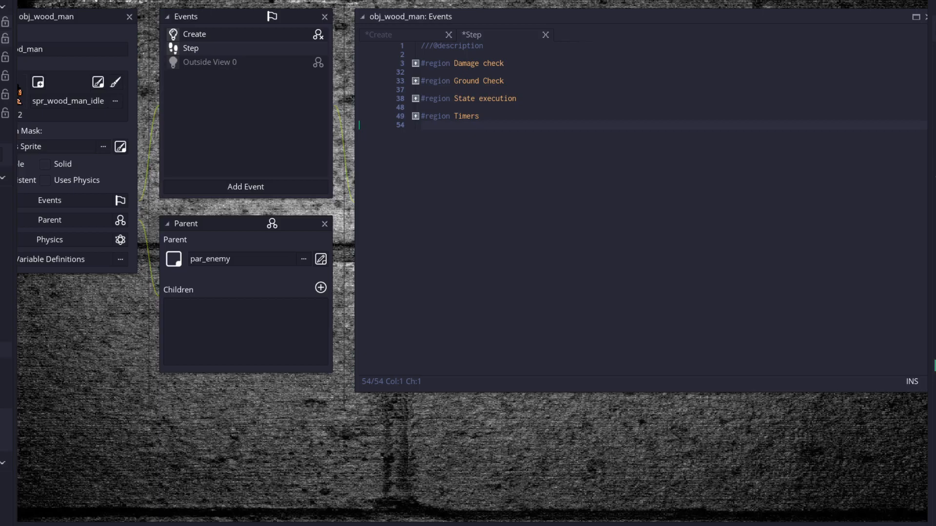
mouse_move(271, 191)
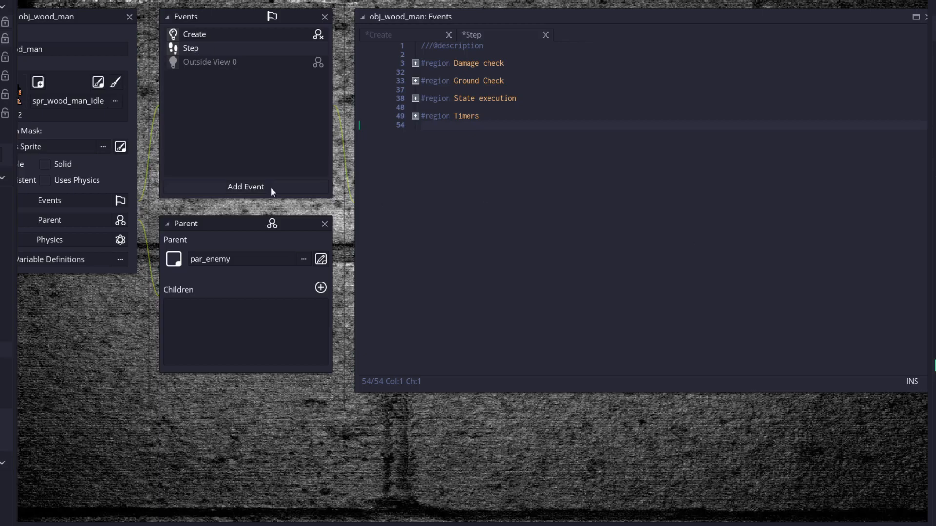
left_click(245, 186)
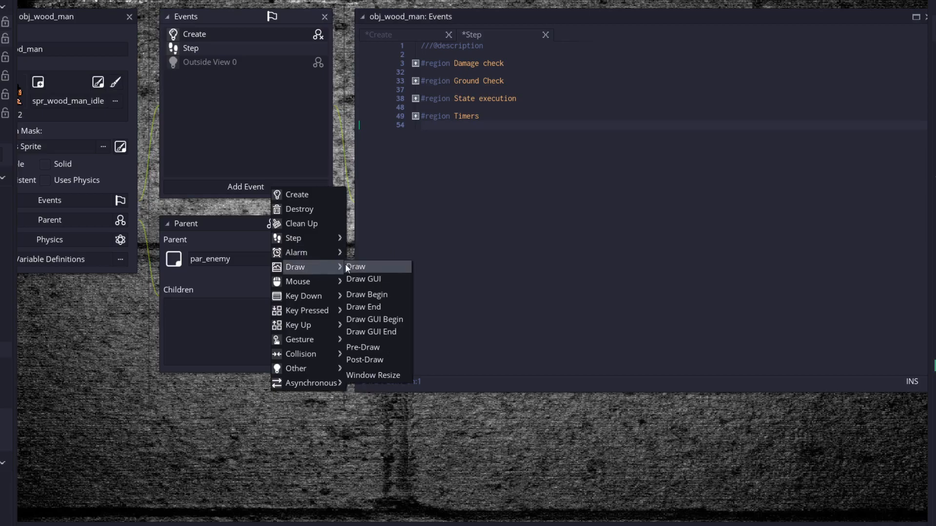
Step: Add a Draw event flashing spr_mega_man_damage_flash during iframes, else draw_self
left_click(355, 267)
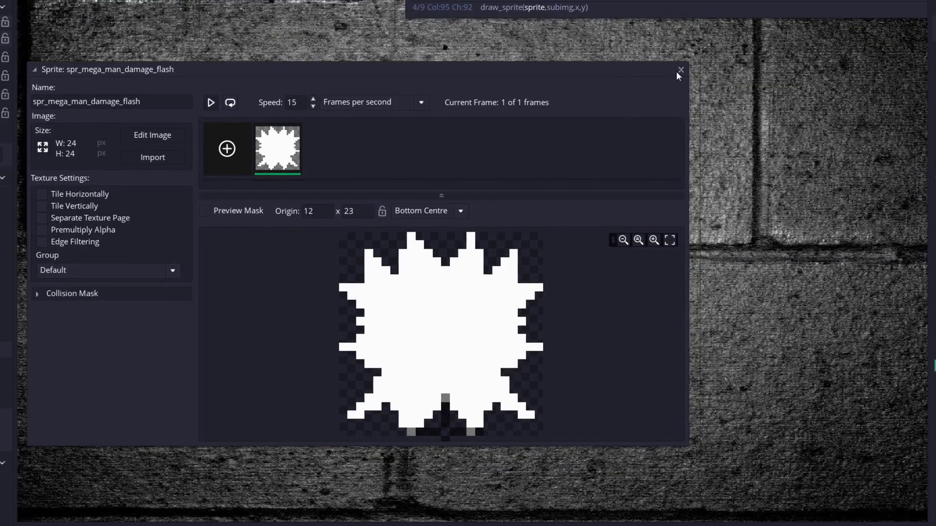
left_click(679, 70)
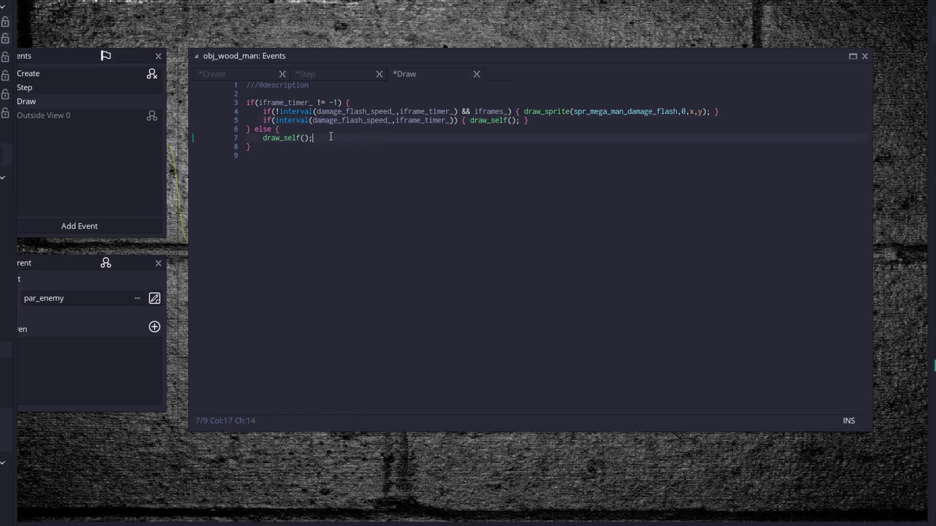
mouse_move(410, 99)
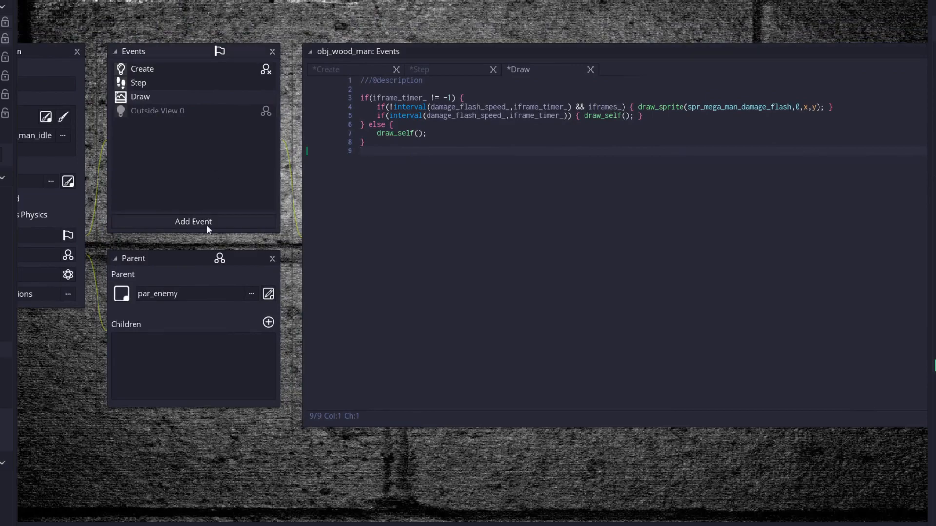
Step: Open the event type list on obj_wood_man to add a Draw GUI event
left_click(193, 221)
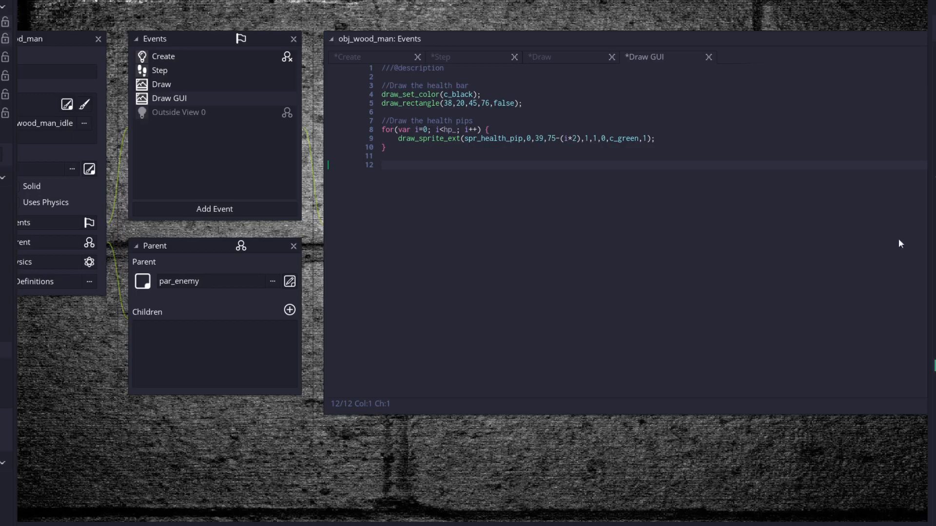
mouse_move(630, 462)
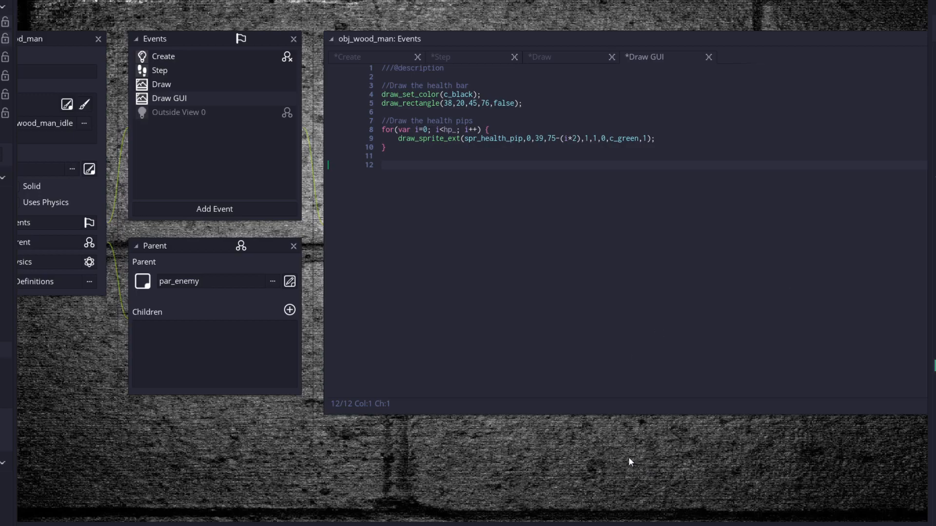
mouse_move(528, 449)
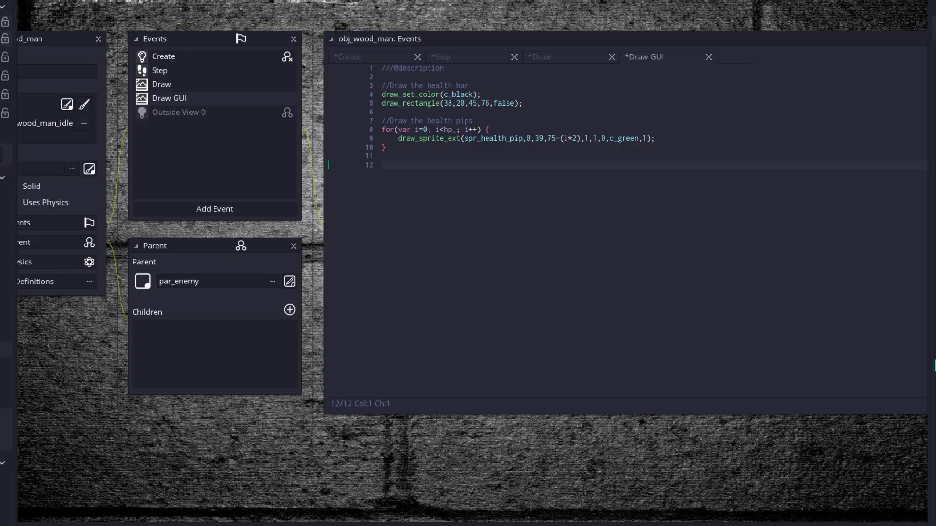
mouse_move(192, 473)
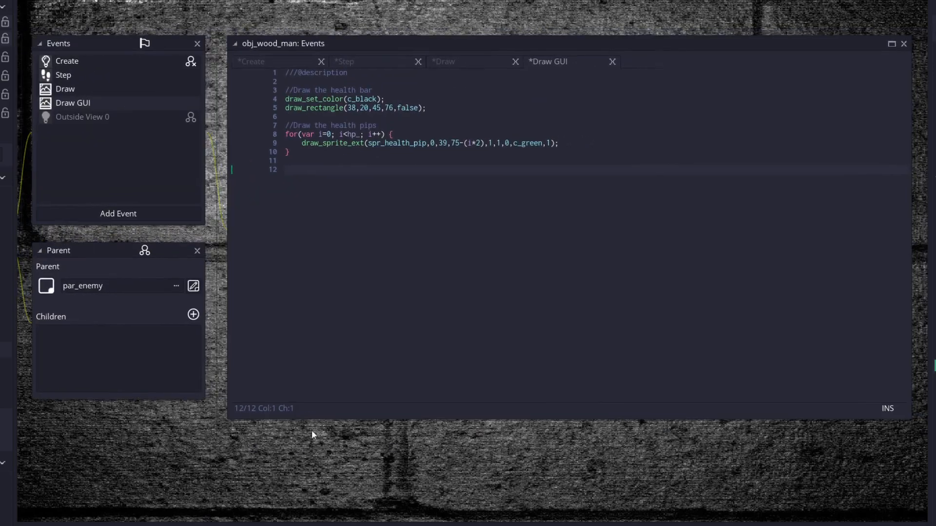
mouse_move(414, 483)
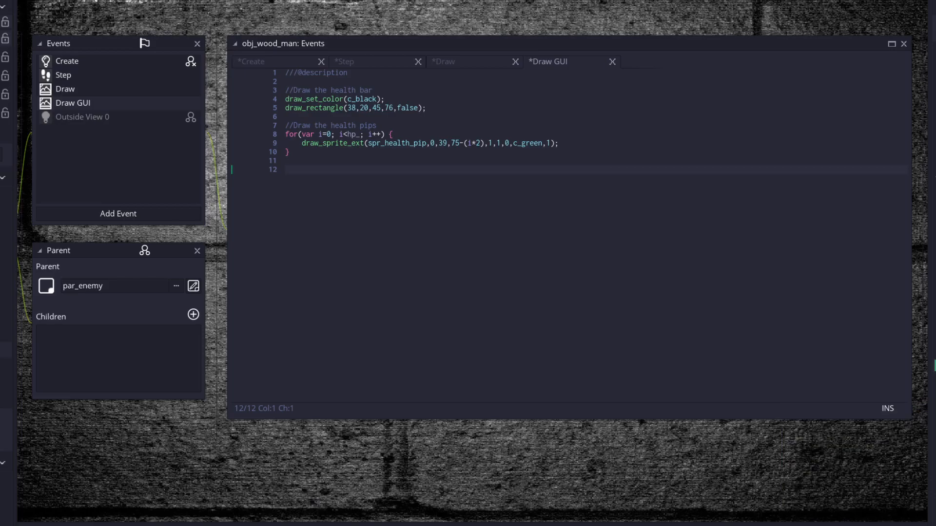
mouse_move(927, 120)
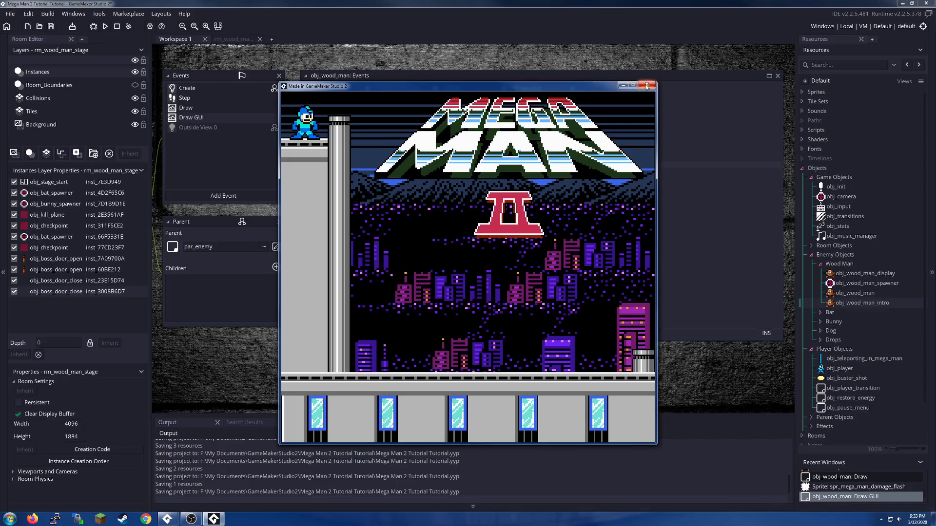
mouse_move(646, 86)
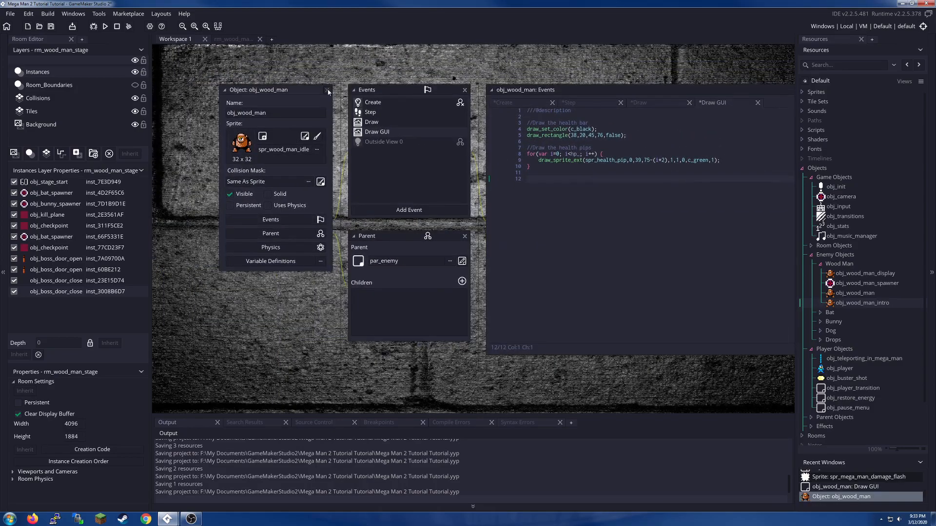
Step: Close the obj_wood_man object window along with its event and code editors
left_click(327, 89)
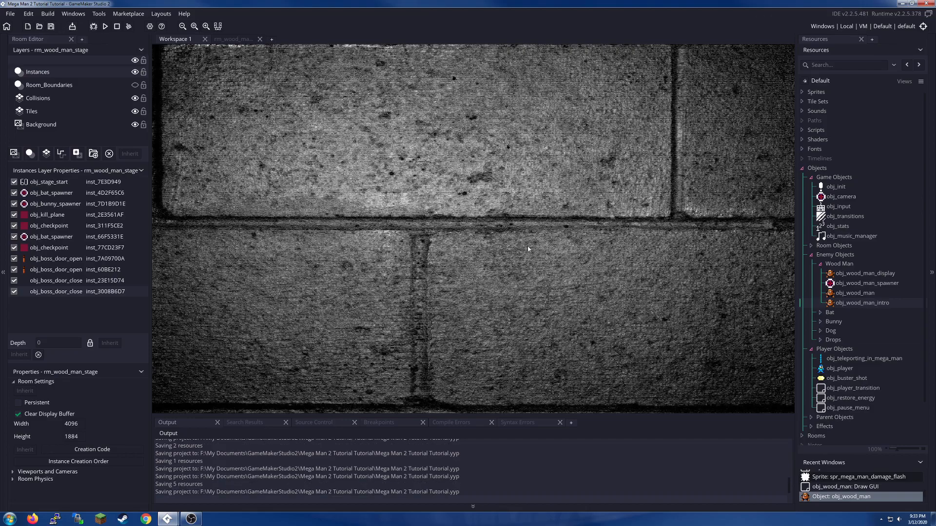
mouse_move(478, 278)
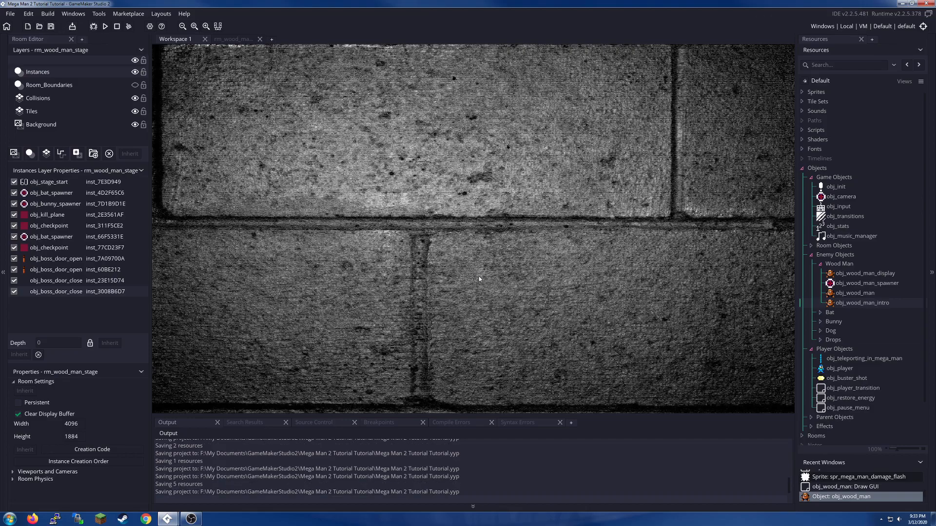